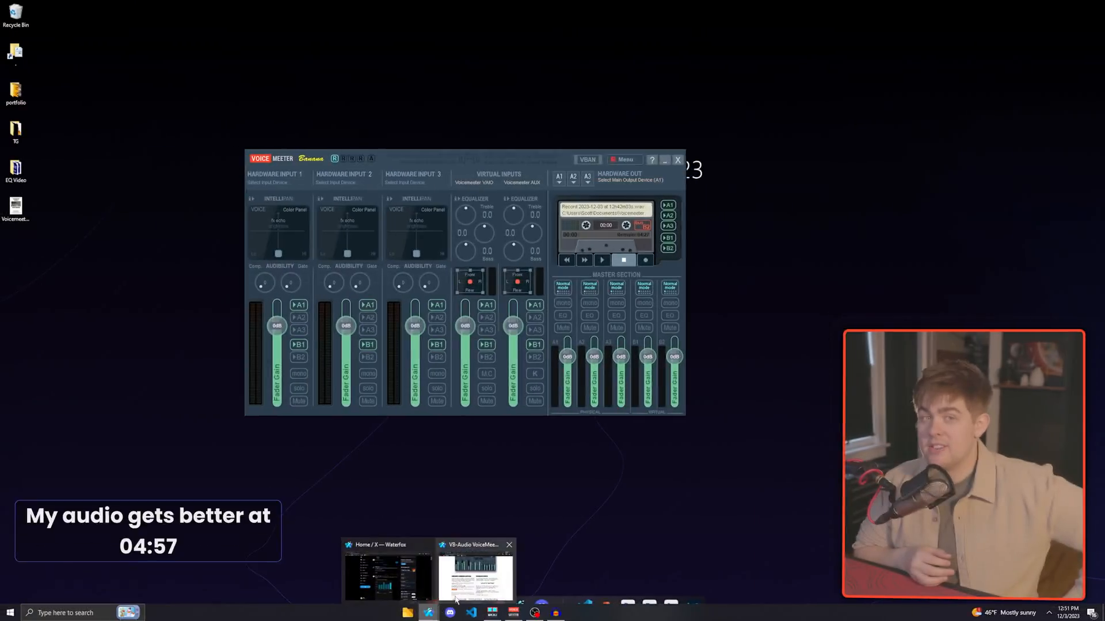
# Bring the VB-Audio Voicemeeter Banana product page in the browser to the front
pyautogui.click(476, 569)
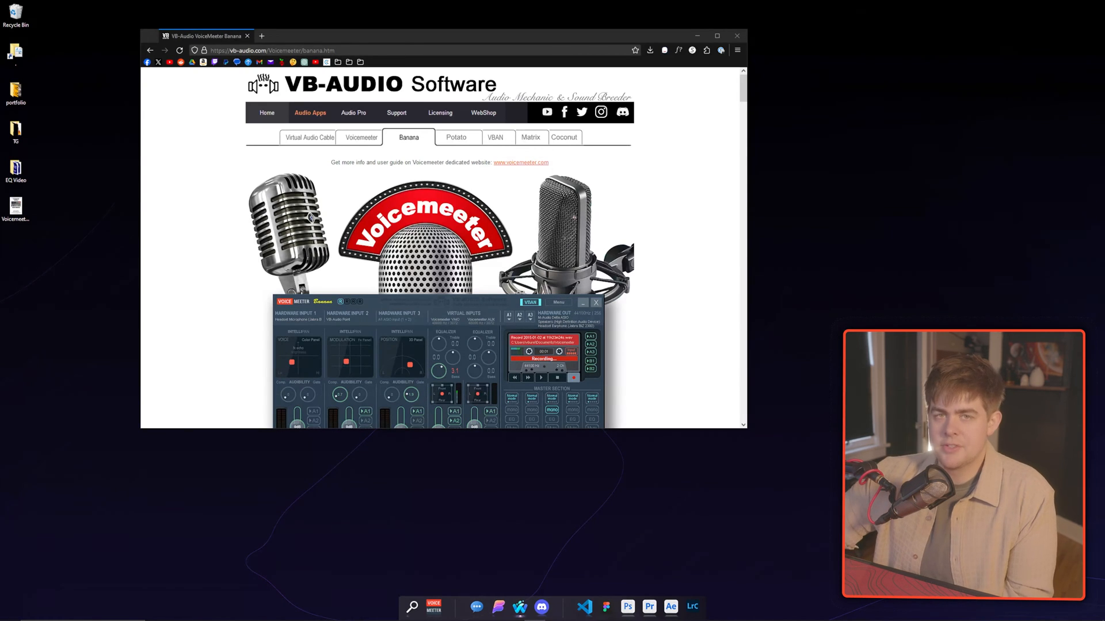
pyautogui.moveTo(51, 170)
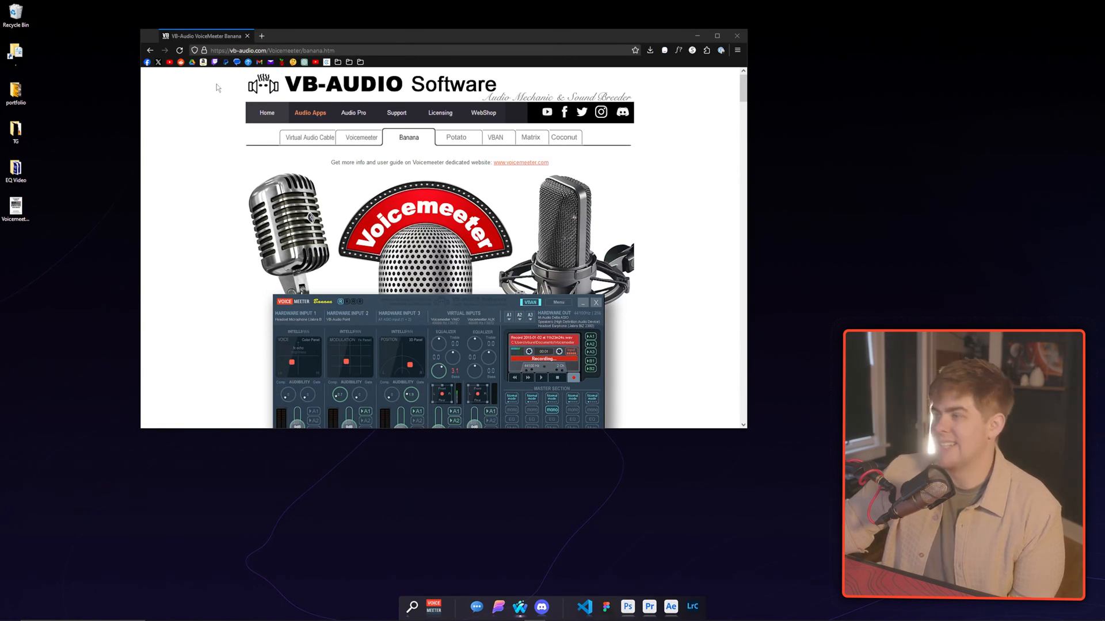
pyautogui.moveTo(386, 109)
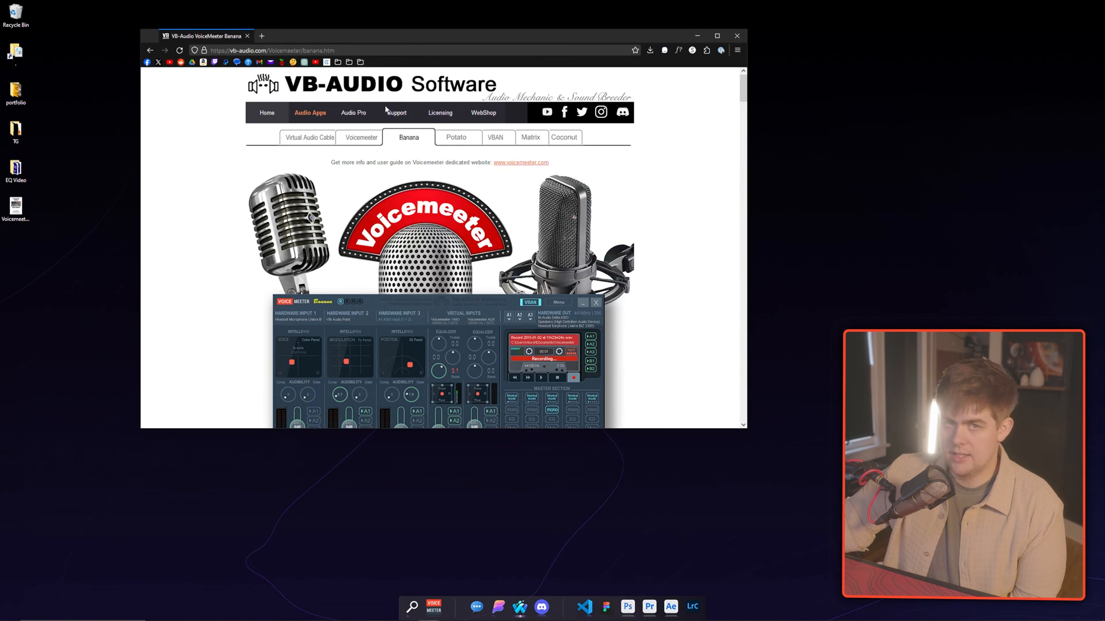
pyautogui.moveTo(410, 146)
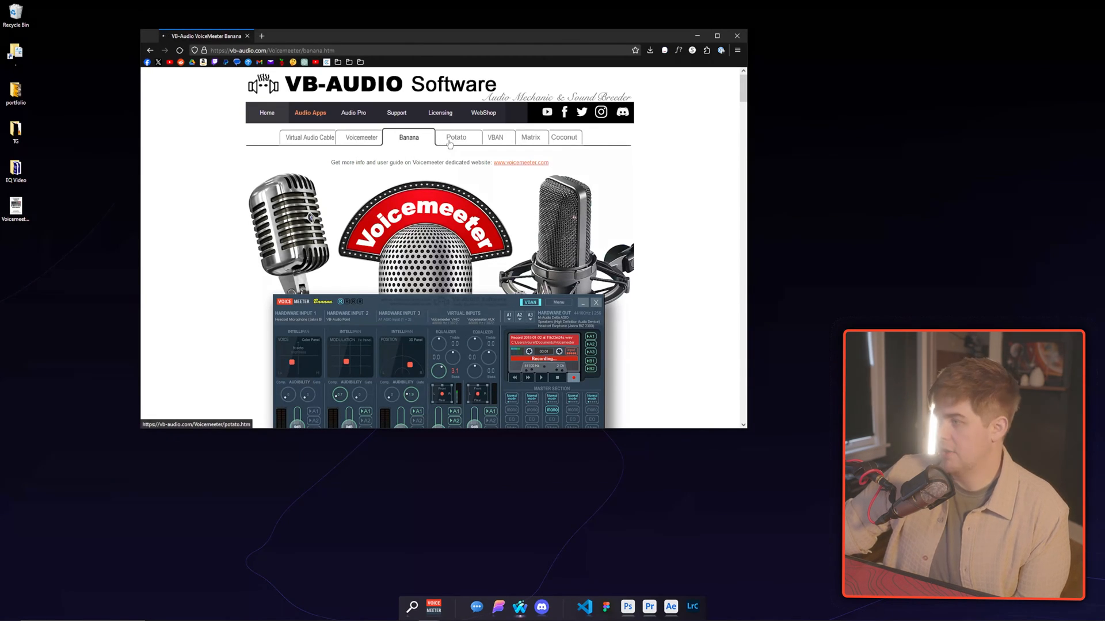
# Show the Voicemeeter Potato page from the Audio Apps navigation
pyautogui.click(456, 137)
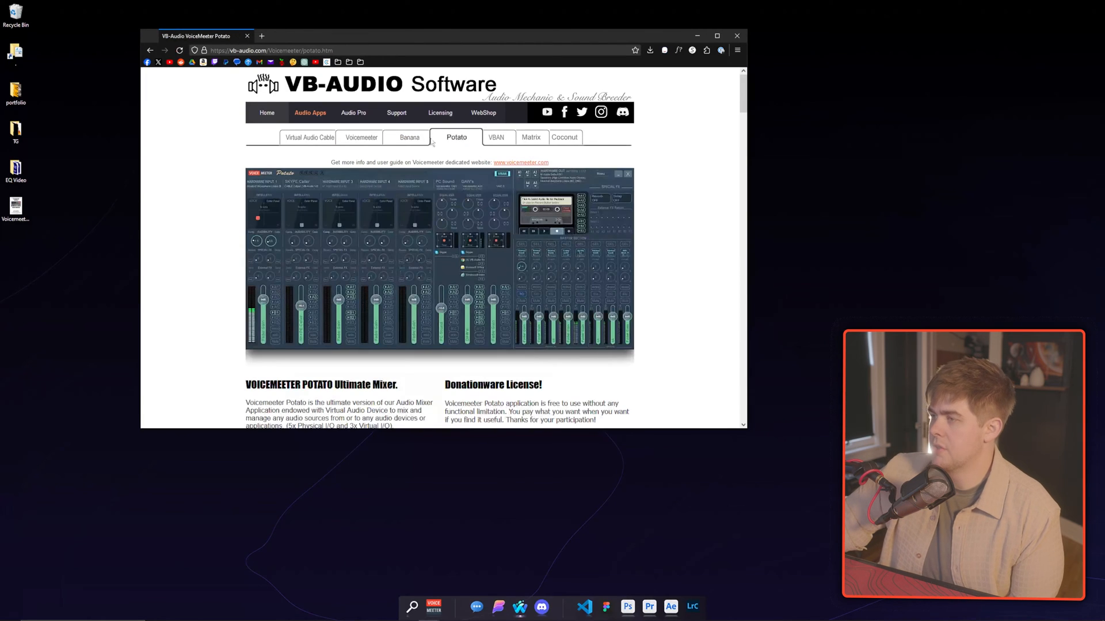
pyautogui.moveTo(409, 138)
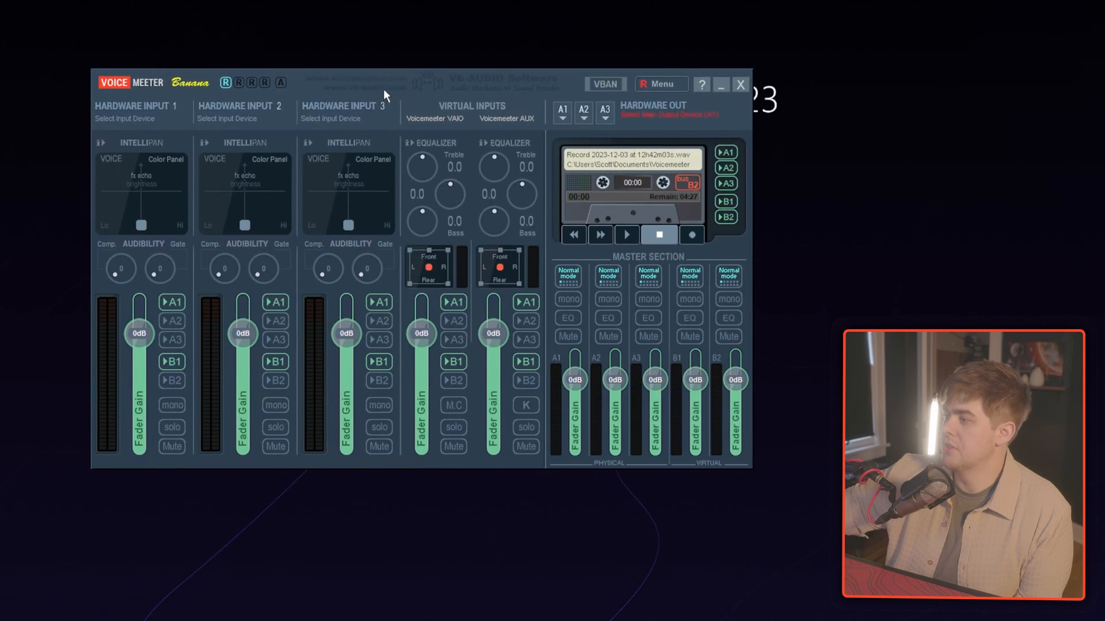
pyautogui.moveTo(373, 86)
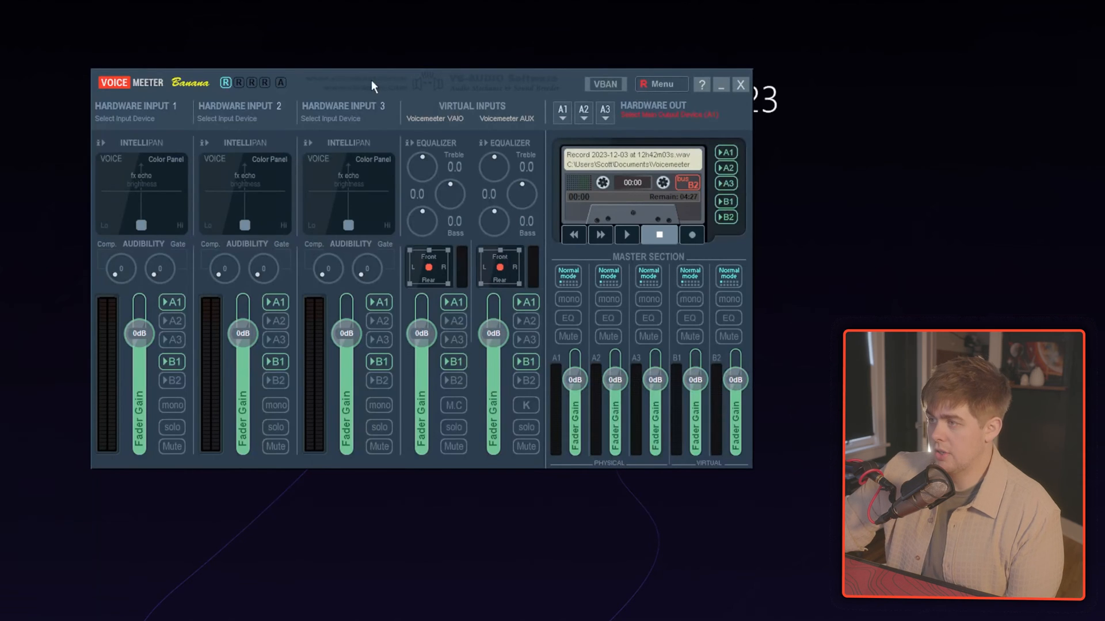
pyautogui.moveTo(380, 109)
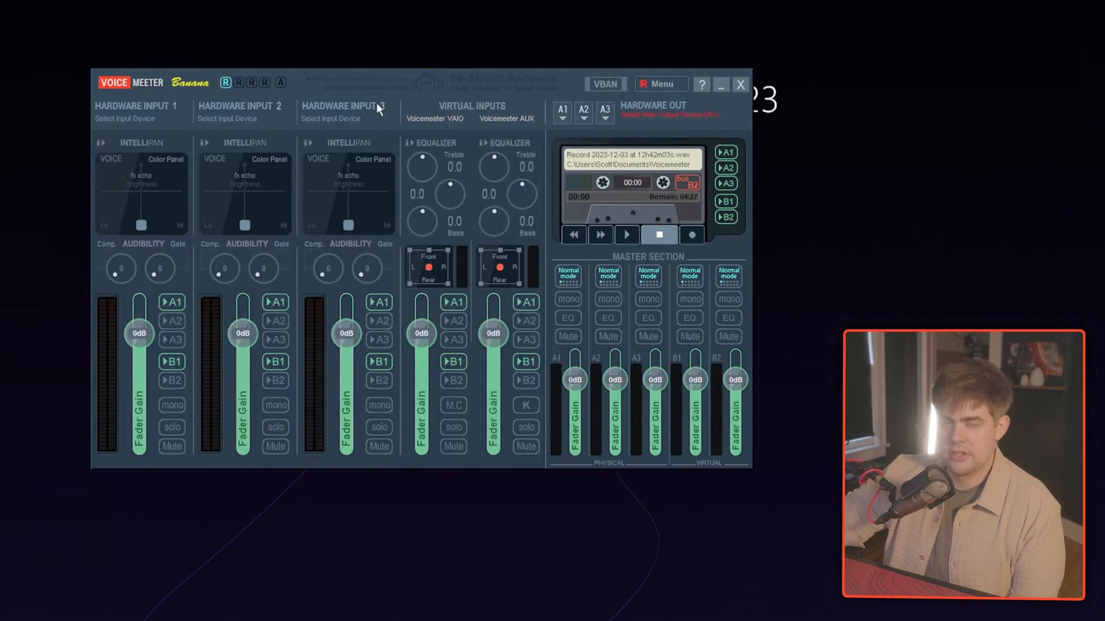
pyautogui.moveTo(385, 95)
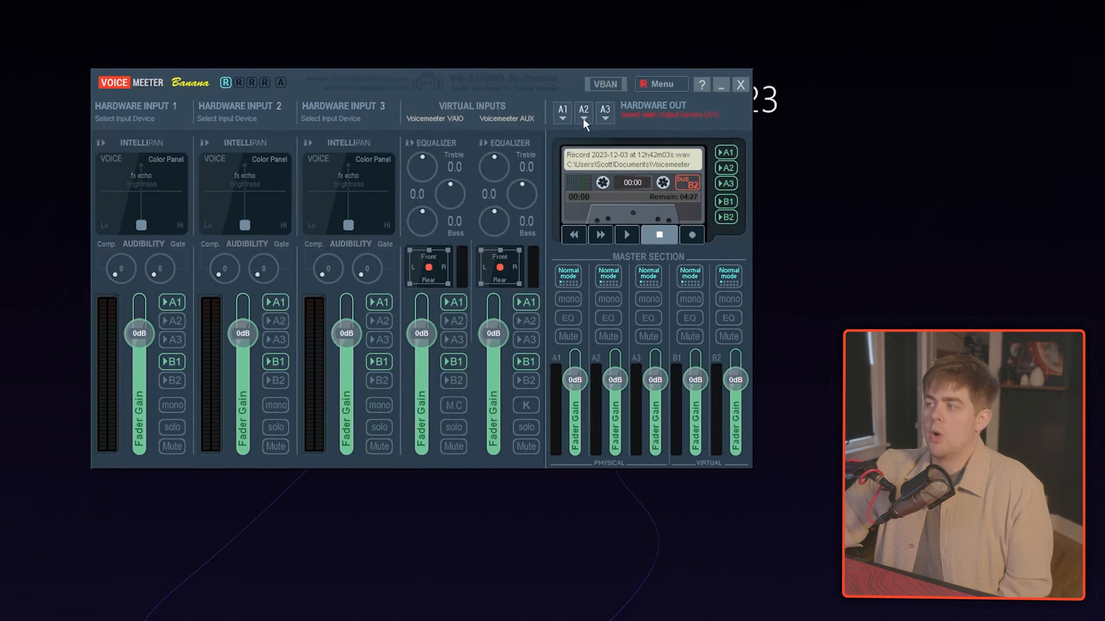
pyautogui.moveTo(557, 123)
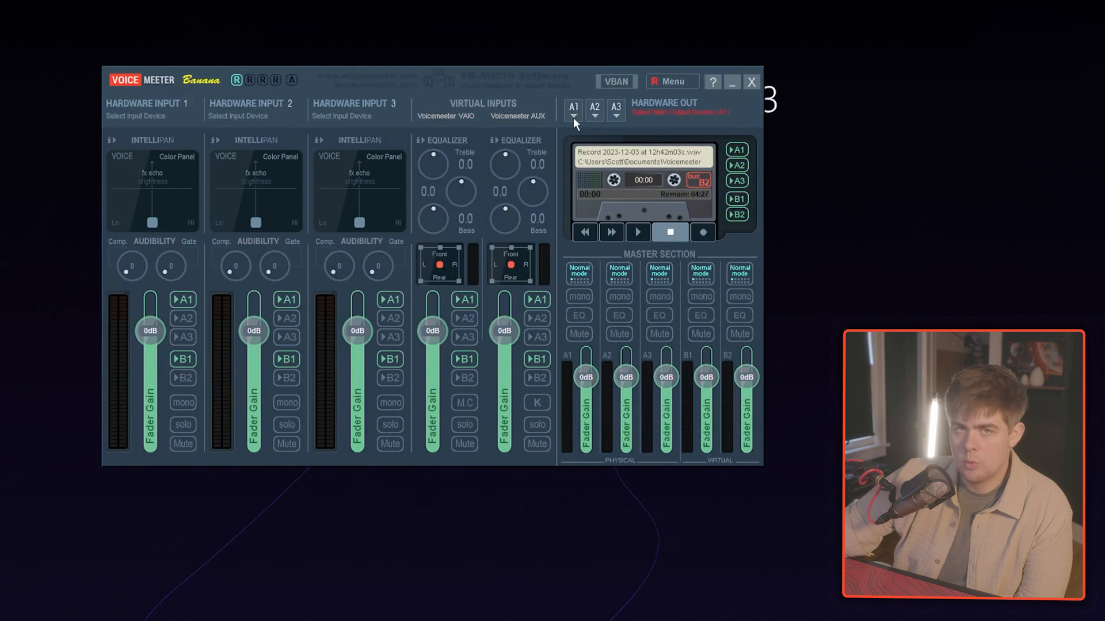
# Set hardware output A1 to WDM: Headphones (Combo384 Amanero)
pyautogui.click(573, 118)
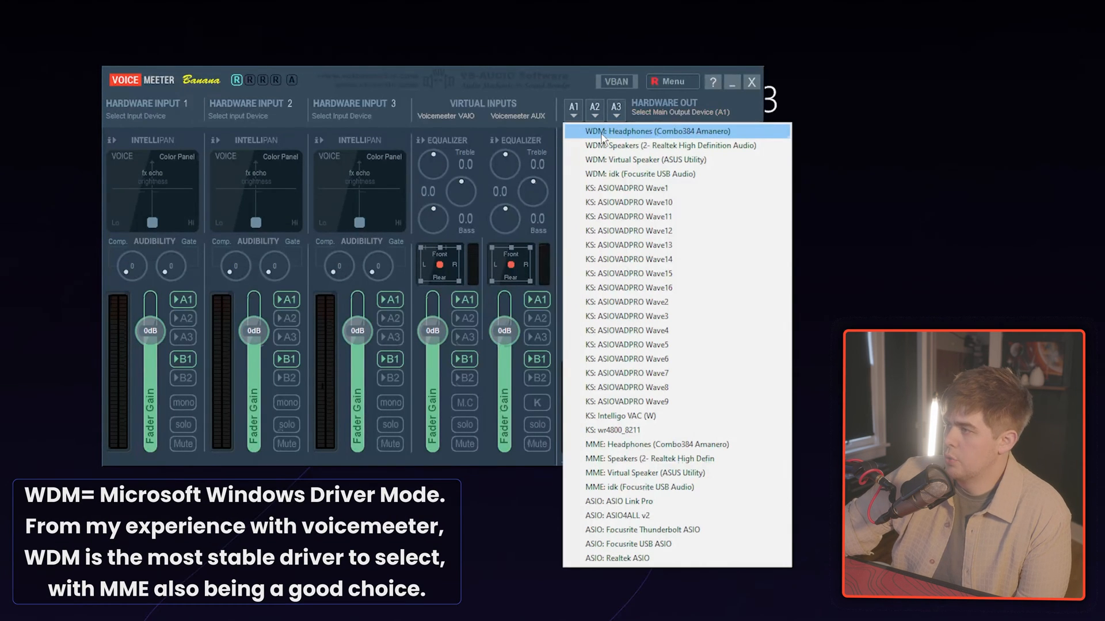
pyautogui.click(642, 131)
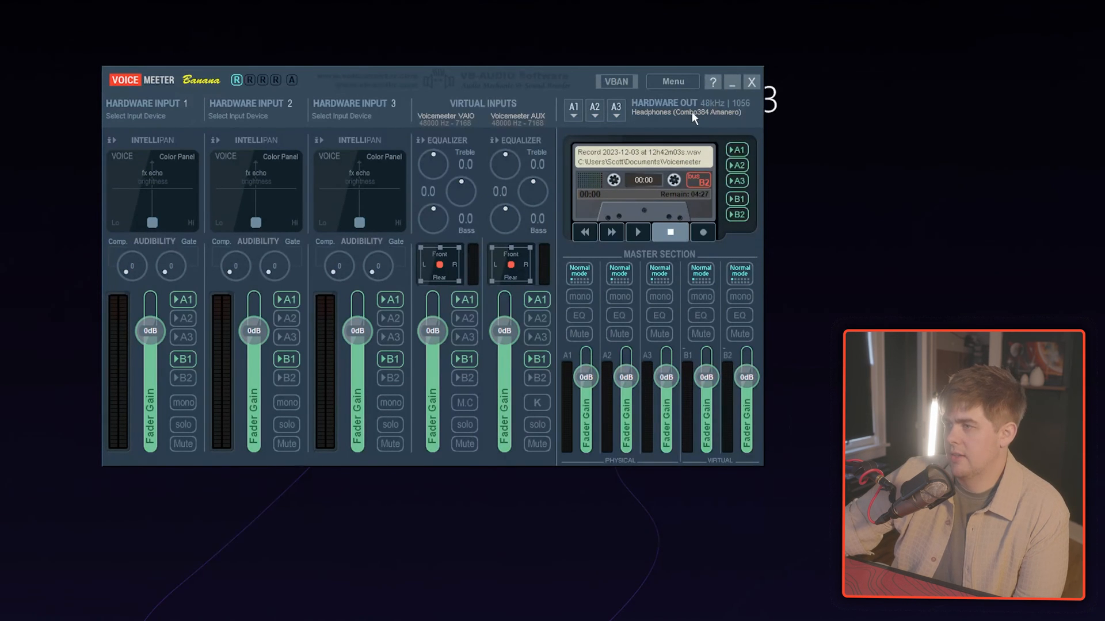
pyautogui.moveTo(300, 103)
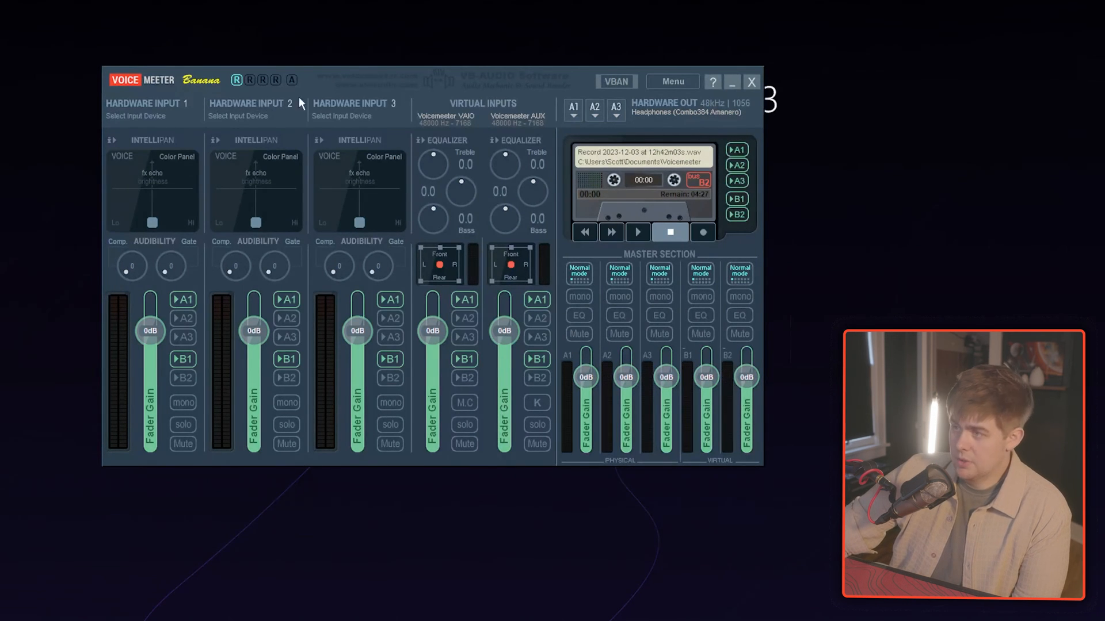
pyautogui.moveTo(155, 107)
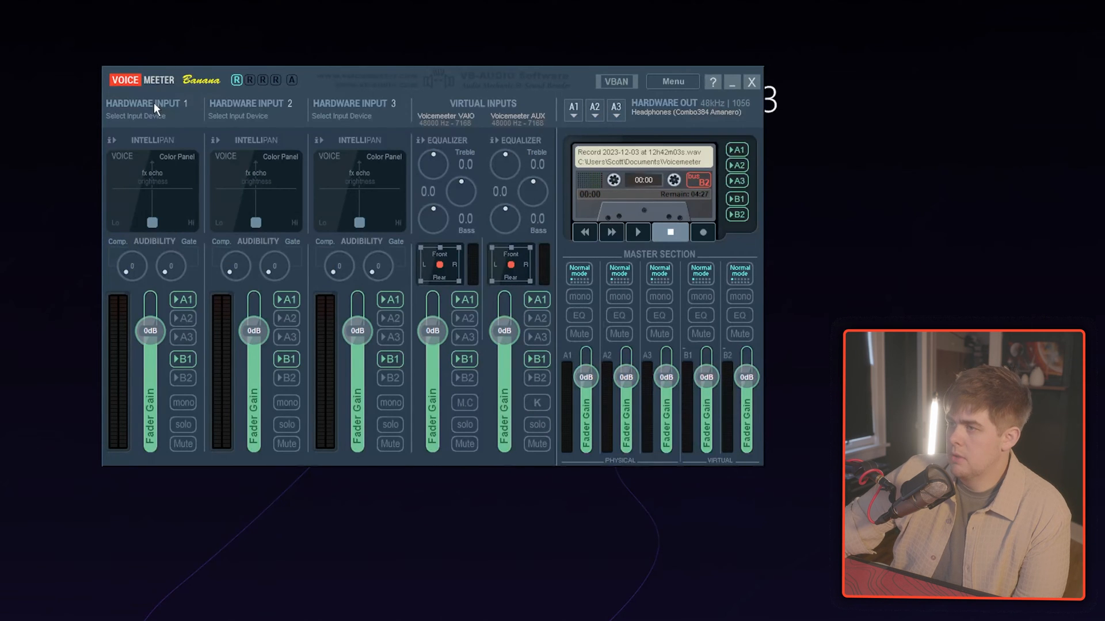
# Set hardware input 1 to WDM: CAD (Focusrite USB Audio) and name the strip CAD
pyautogui.click(238, 115)
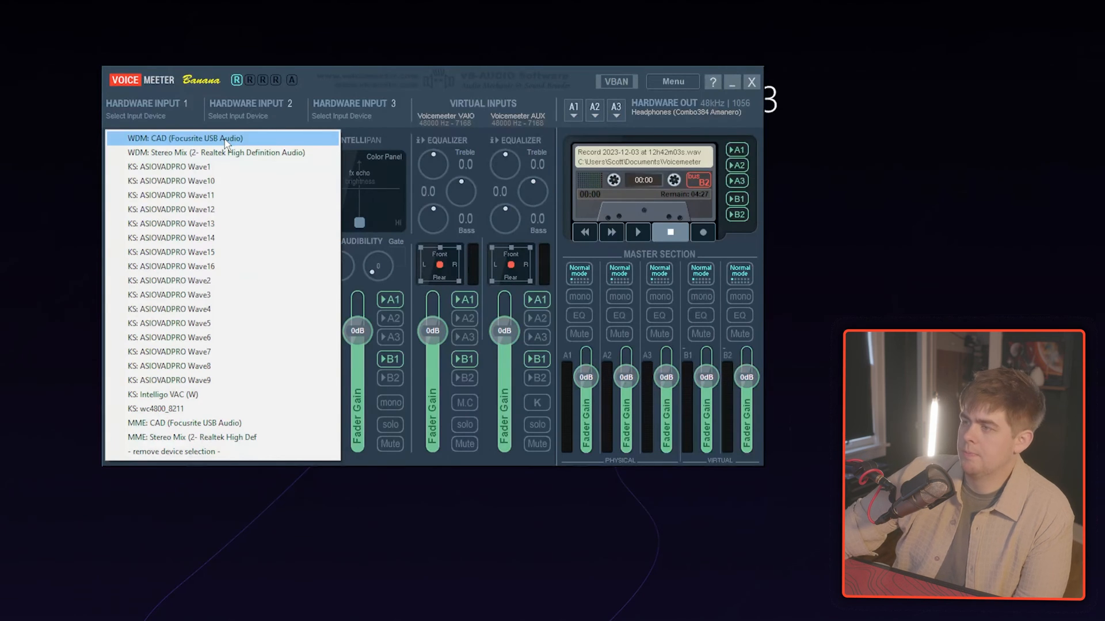
pyautogui.click(189, 138)
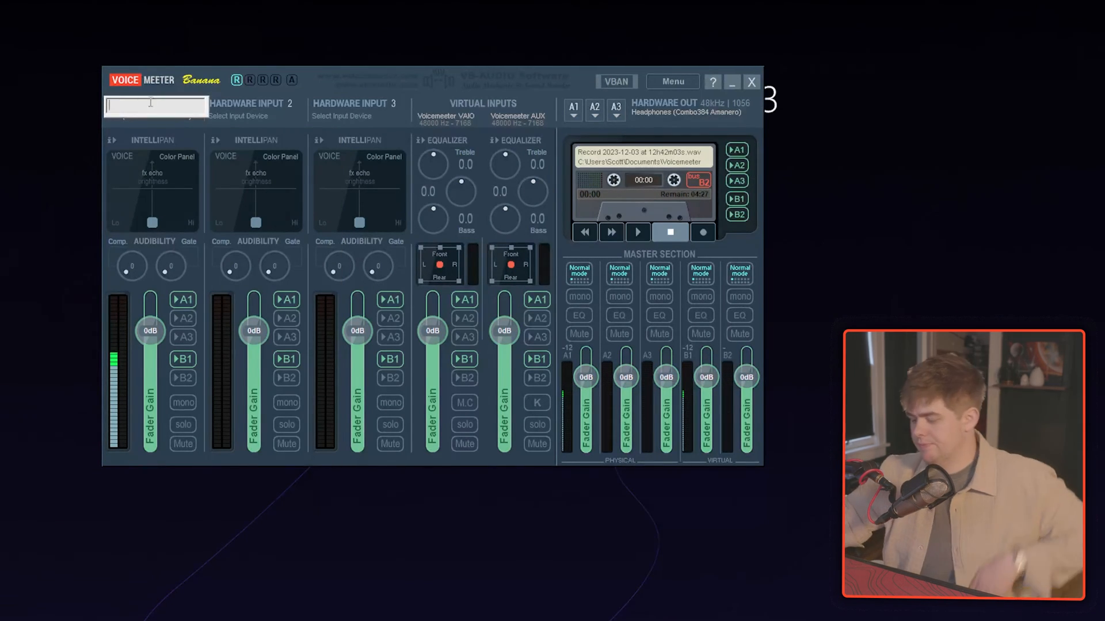
pyautogui.write('CAD')
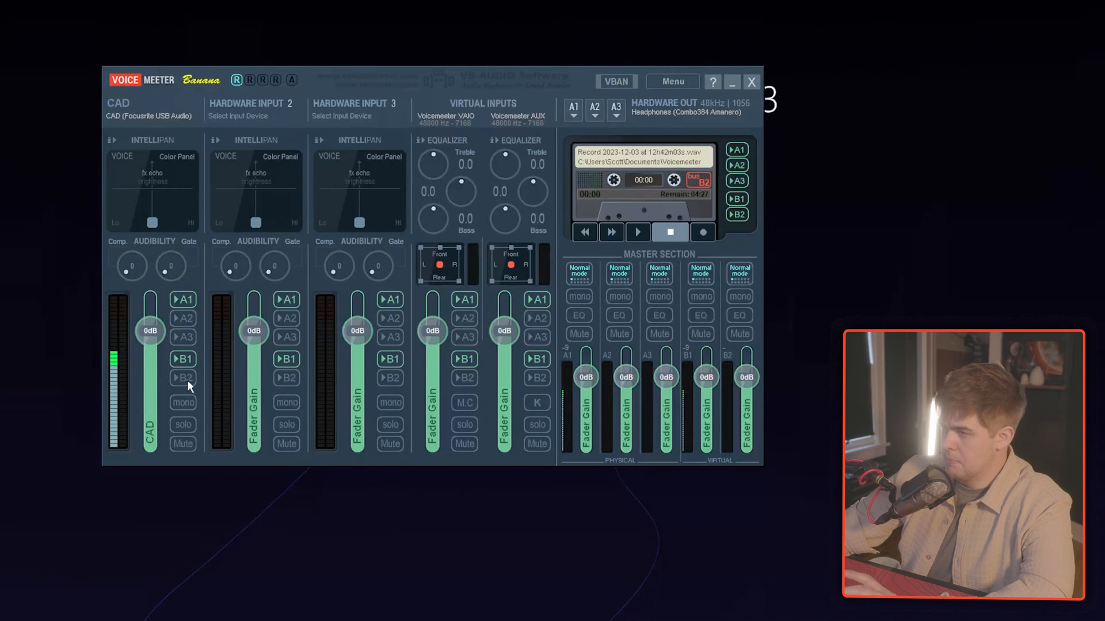
pyautogui.moveTo(252, 358)
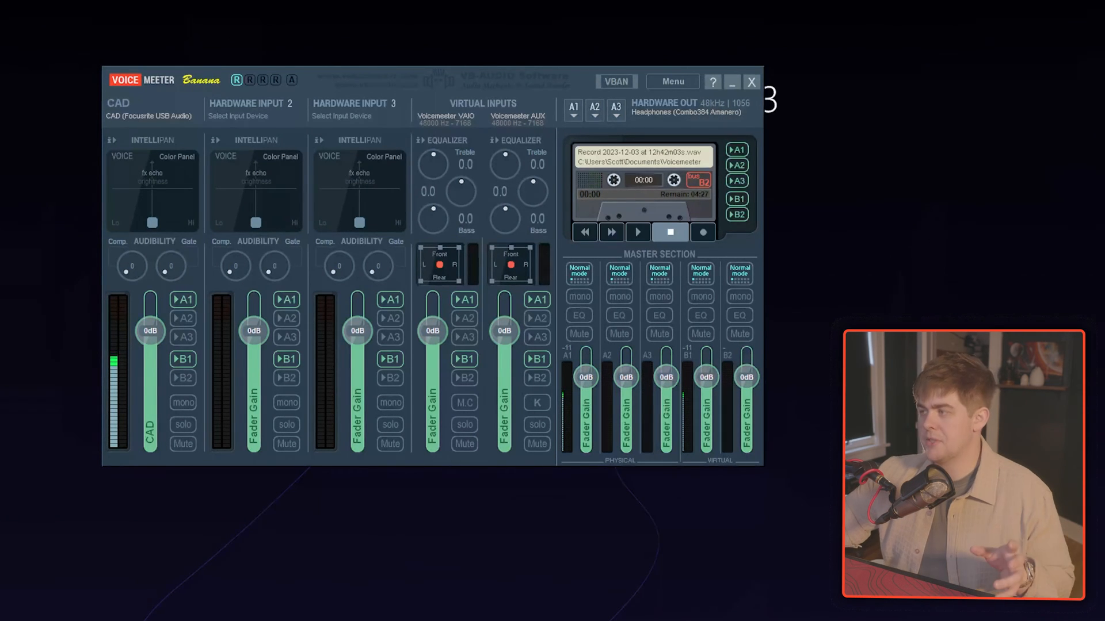
pyautogui.moveTo(188, 262)
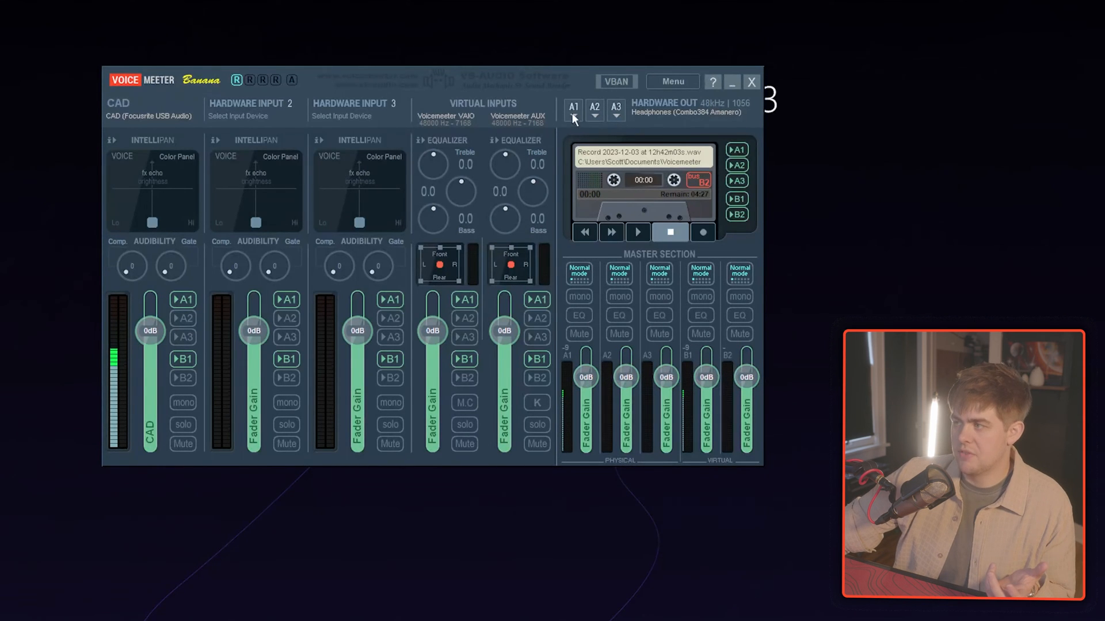
pyautogui.moveTo(366, 208)
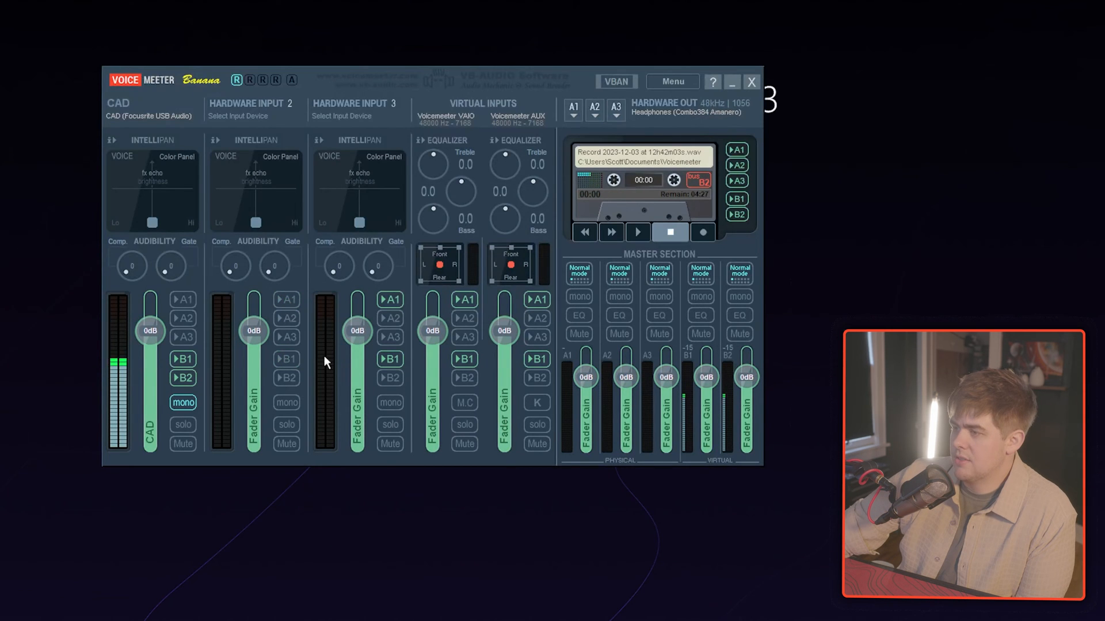
# Remove hardware input 3 from its output bus and route the VAIO input to another output
pyautogui.click(464, 358)
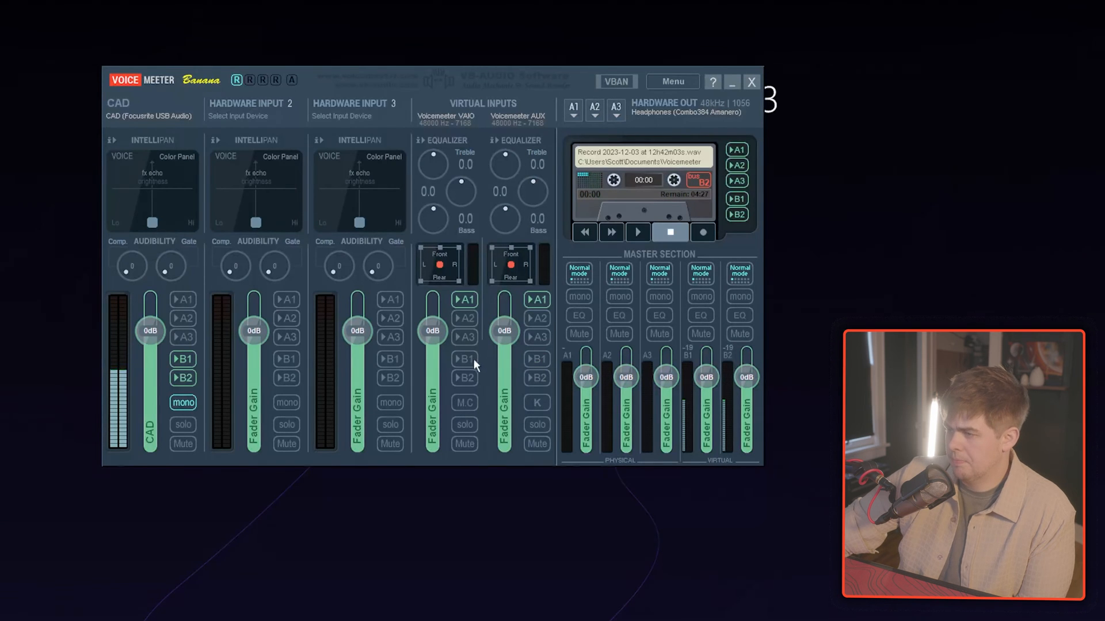
pyautogui.click(464, 337)
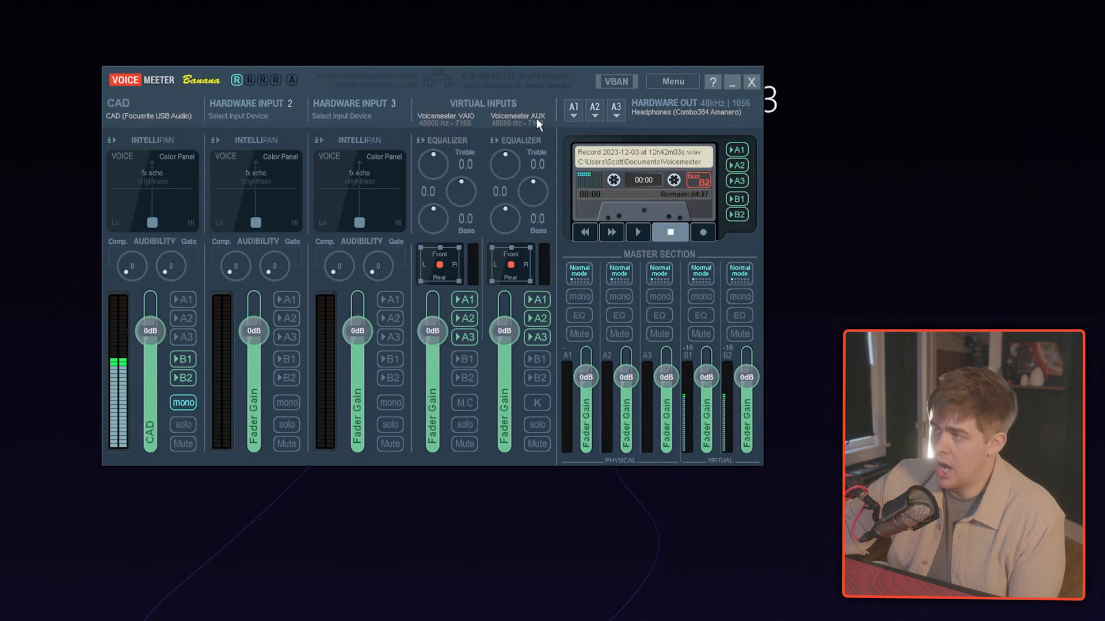
pyautogui.moveTo(472, 76)
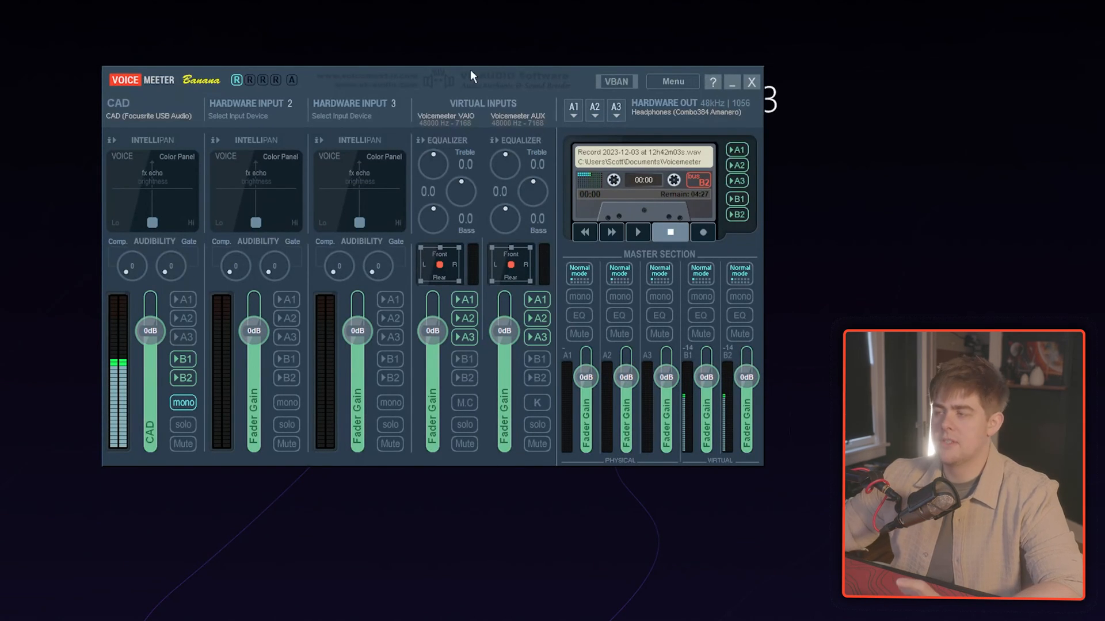
pyautogui.moveTo(439, 104)
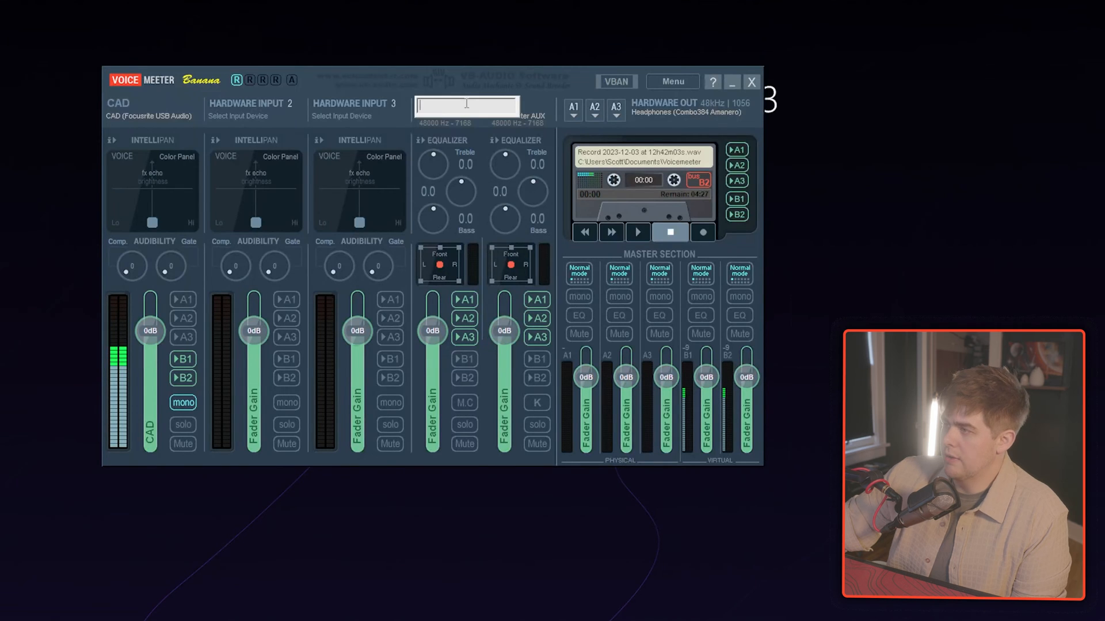
# Rename the VAIO strip Desktop and the AUX strip Discord
pyautogui.write('Desktop')
pyautogui.click(520, 104)
pyautogui.write('Discord')
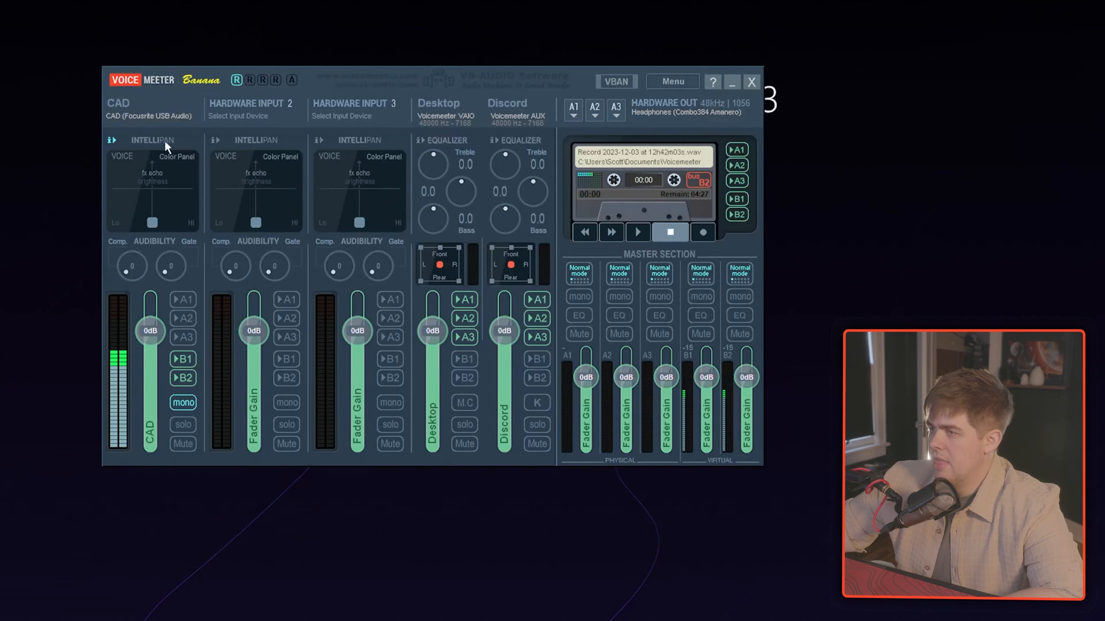
pyautogui.moveTo(155, 217)
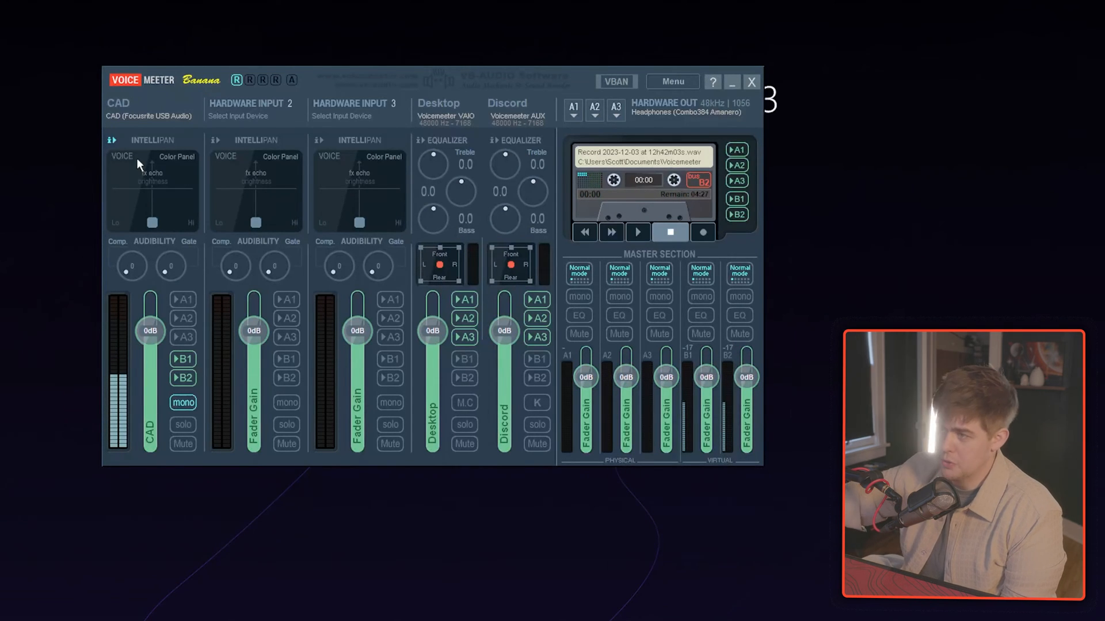
pyautogui.moveTo(150, 198)
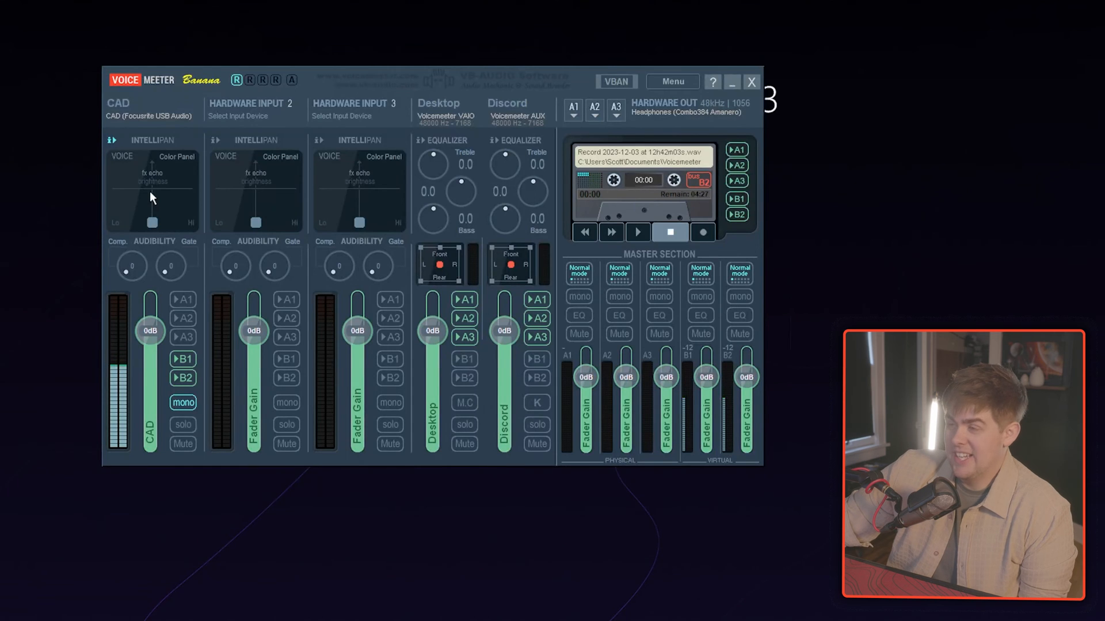
# Move the CAD strip's Intellipan voice point to the pad centre
pyautogui.click(146, 197)
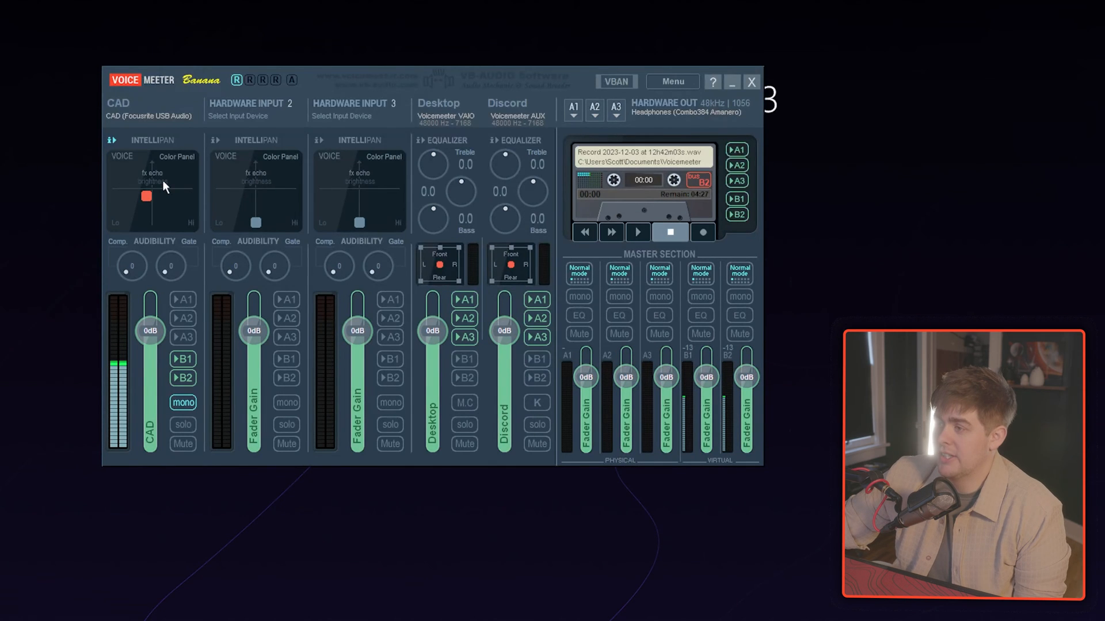
pyautogui.moveTo(119, 169)
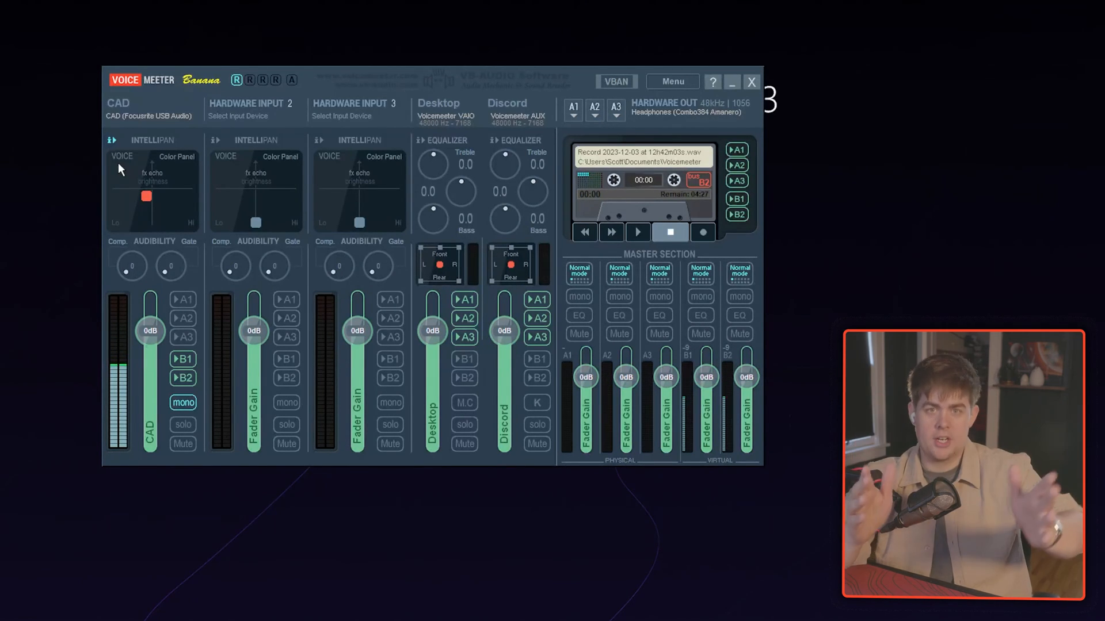
# Start the cassette recorder recording a new file to test the microphone
pyautogui.click(702, 232)
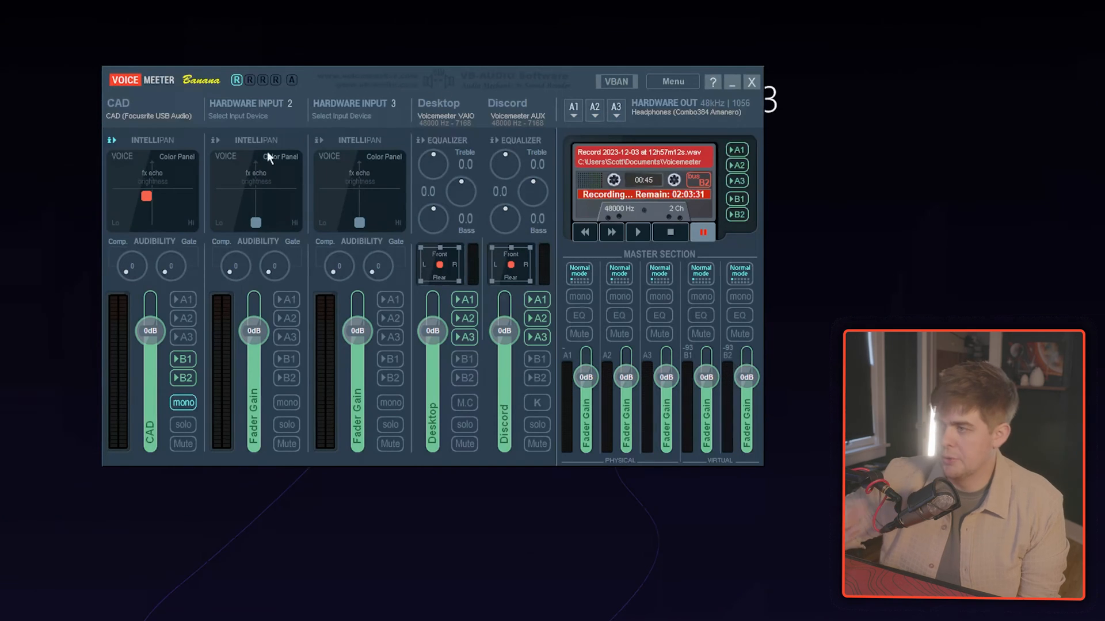
pyautogui.moveTo(317, 95)
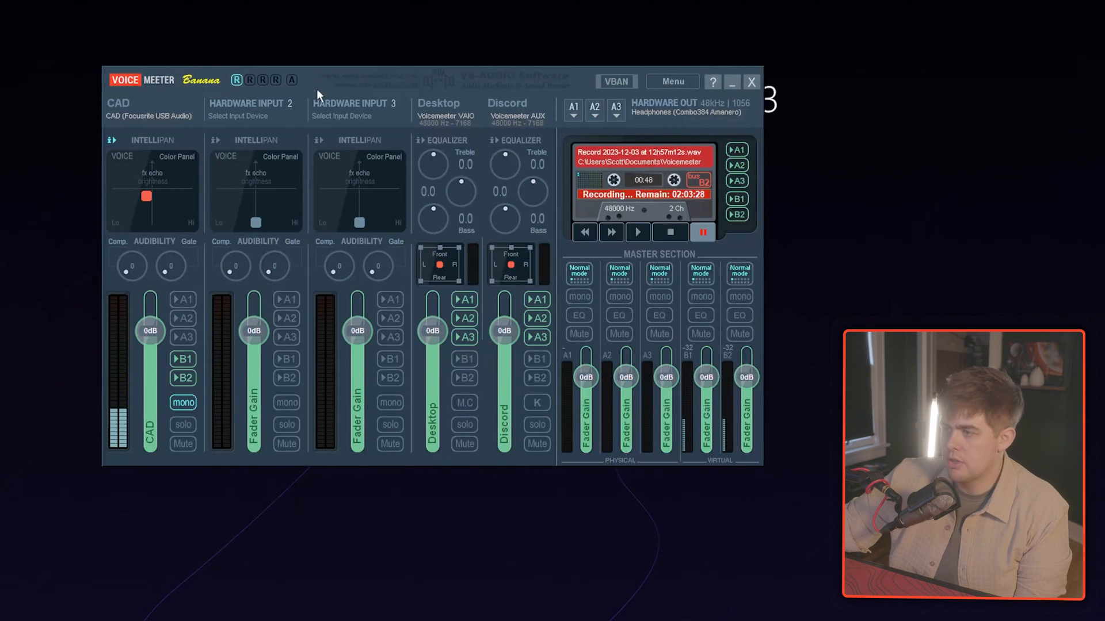
pyautogui.moveTo(141, 250)
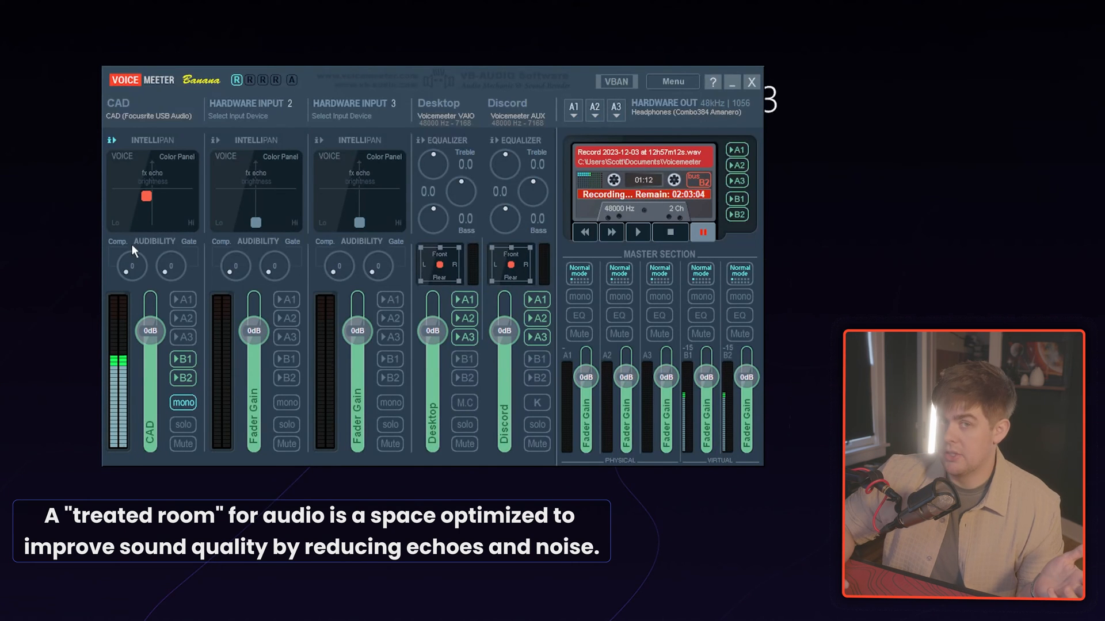
pyautogui.moveTo(299, 123)
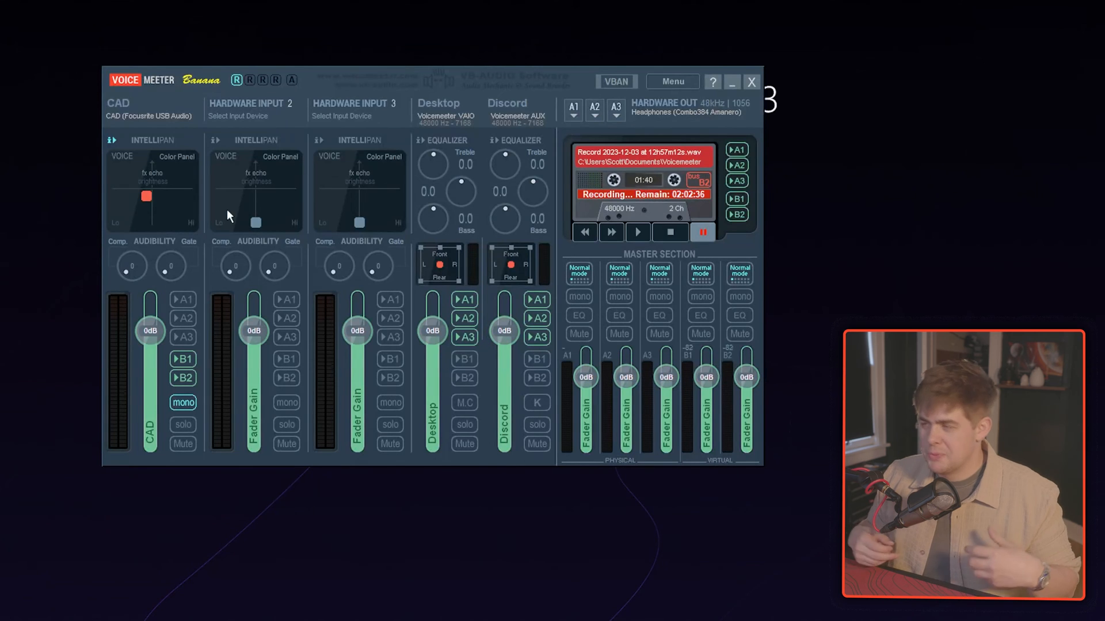
pyautogui.moveTo(253, 148)
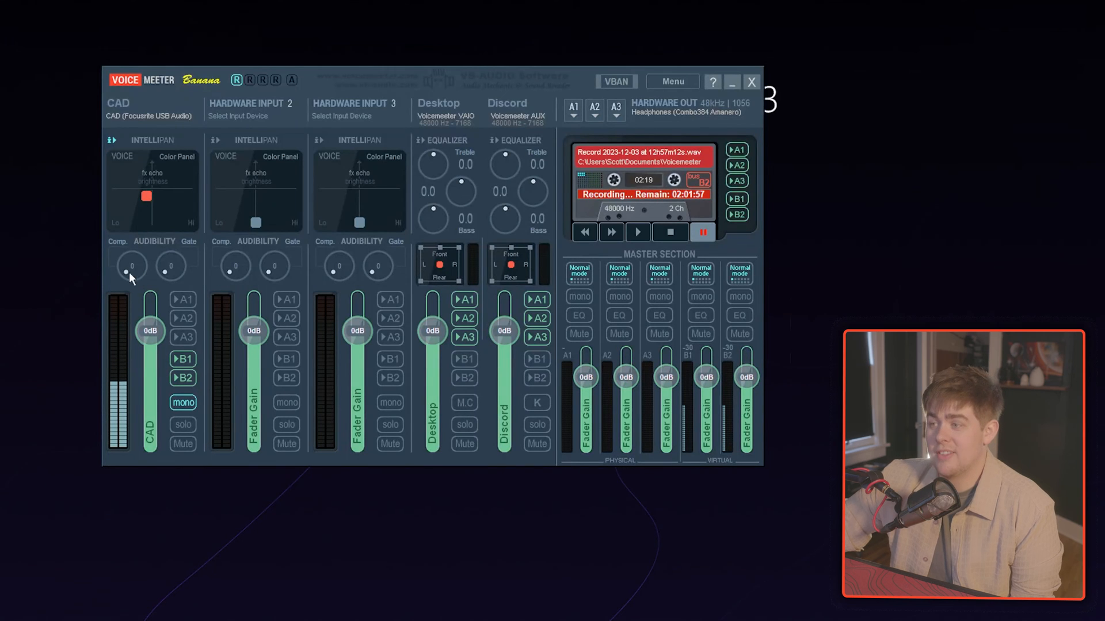
# Raise the CAD strip's Gate knob to about 0.9
pyautogui.moveTo(131, 265); pyautogui.dragTo(132, 250)
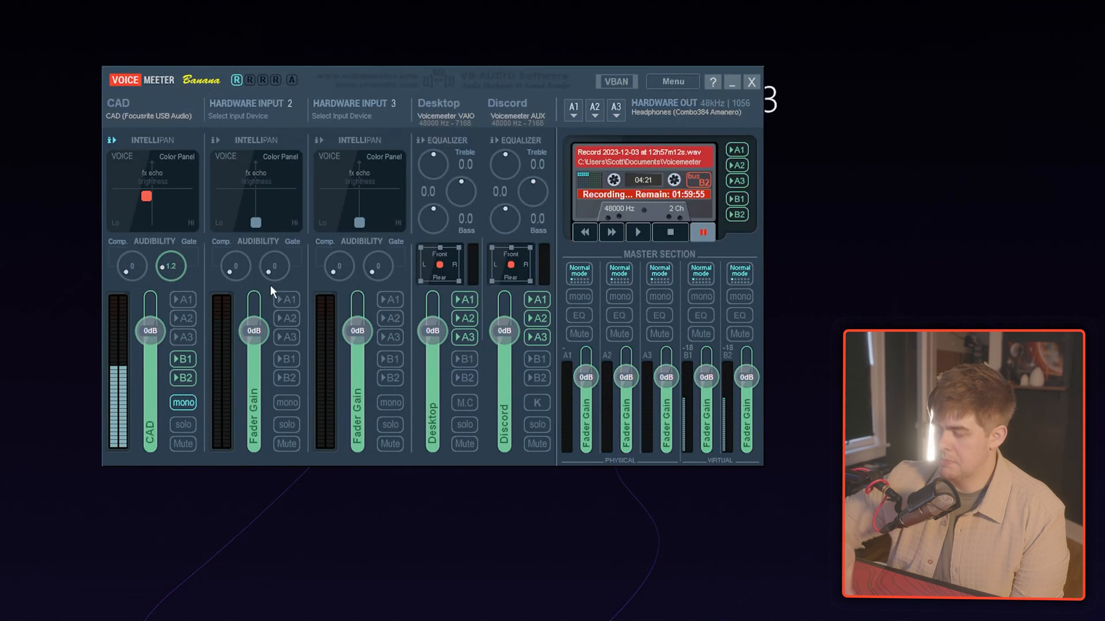
pyautogui.moveTo(254, 303)
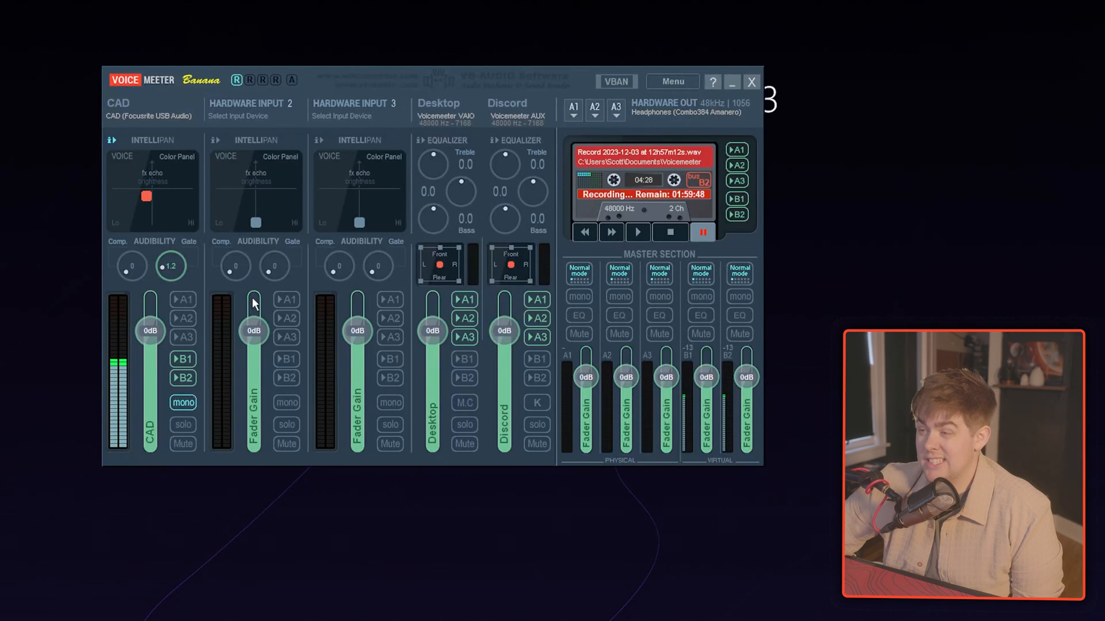
pyautogui.moveTo(287, 203)
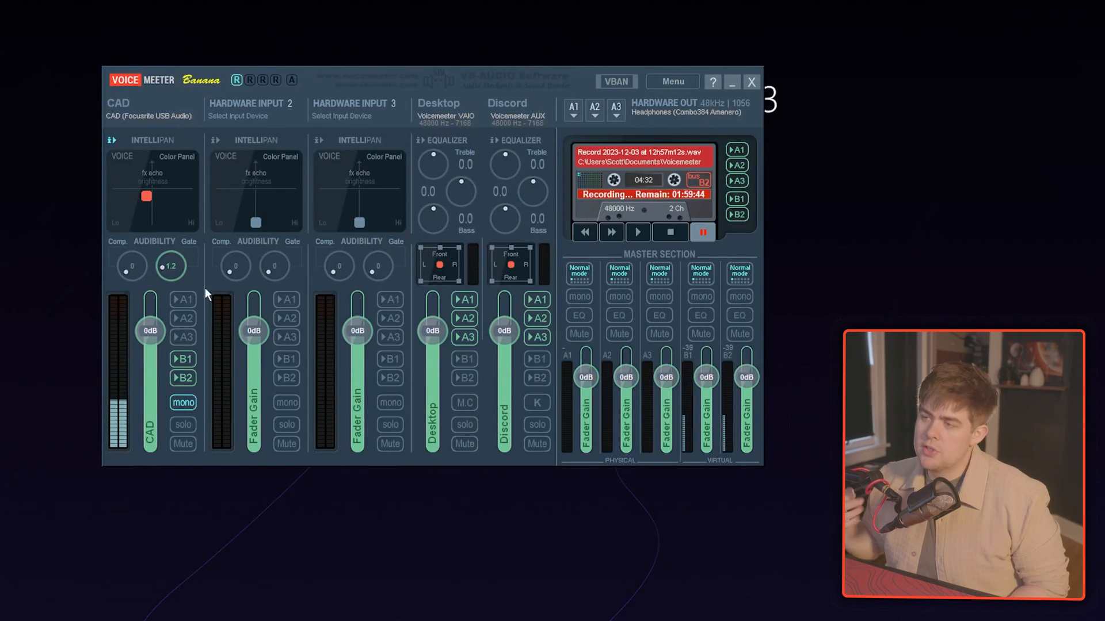
pyautogui.moveTo(107, 309)
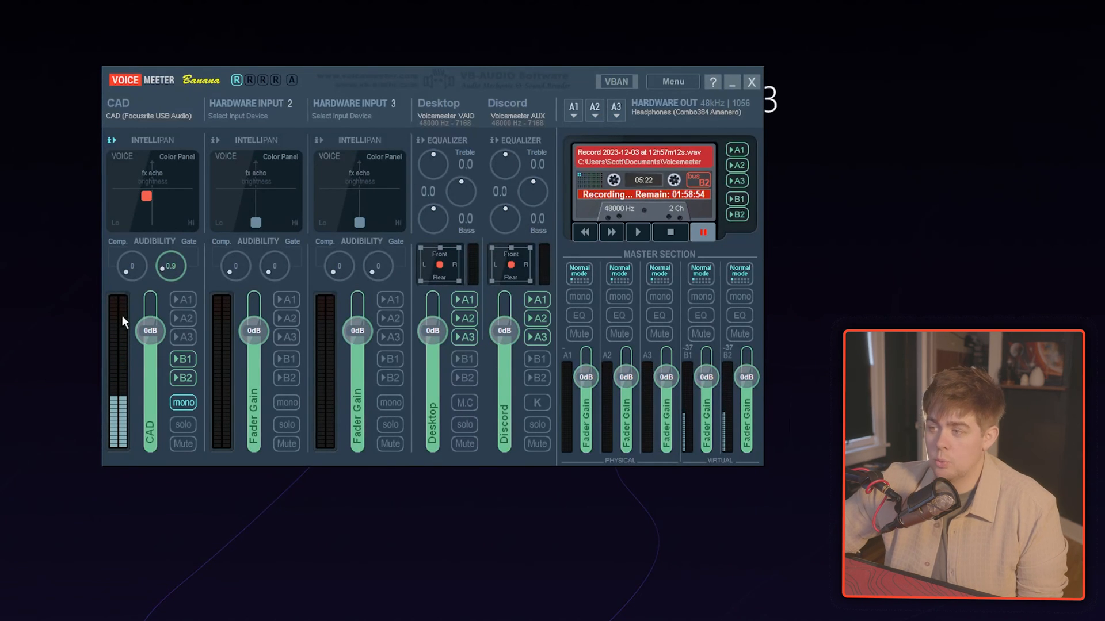
# Set a -4 limiter on the CAD strip and make buses B1 and B2 mono
pyautogui.doubleClick(134, 305)
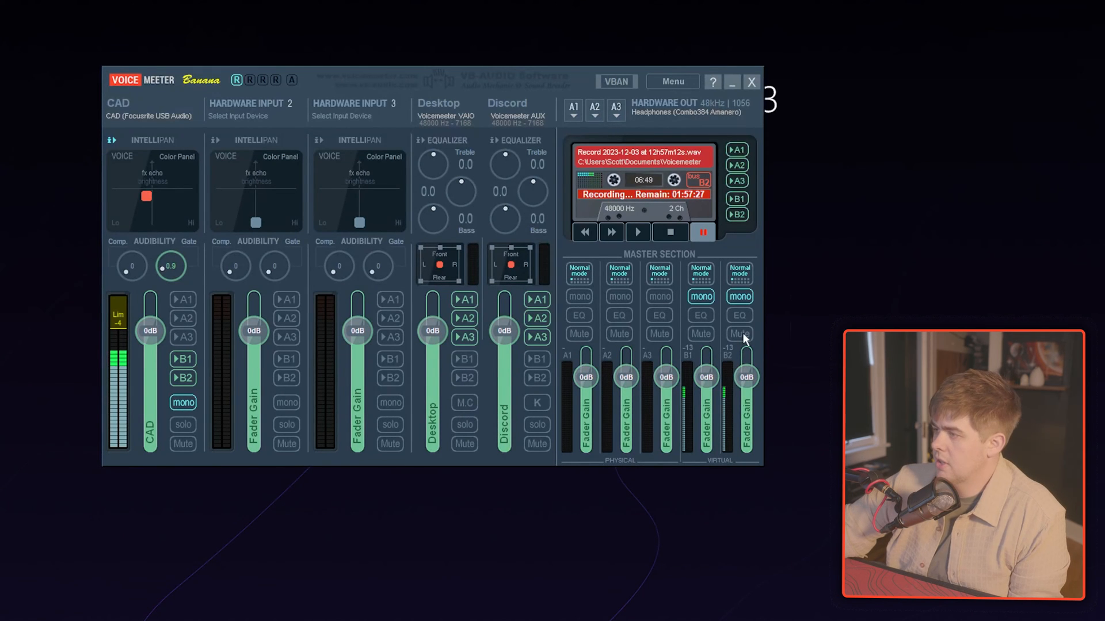
pyautogui.moveTo(669, 285)
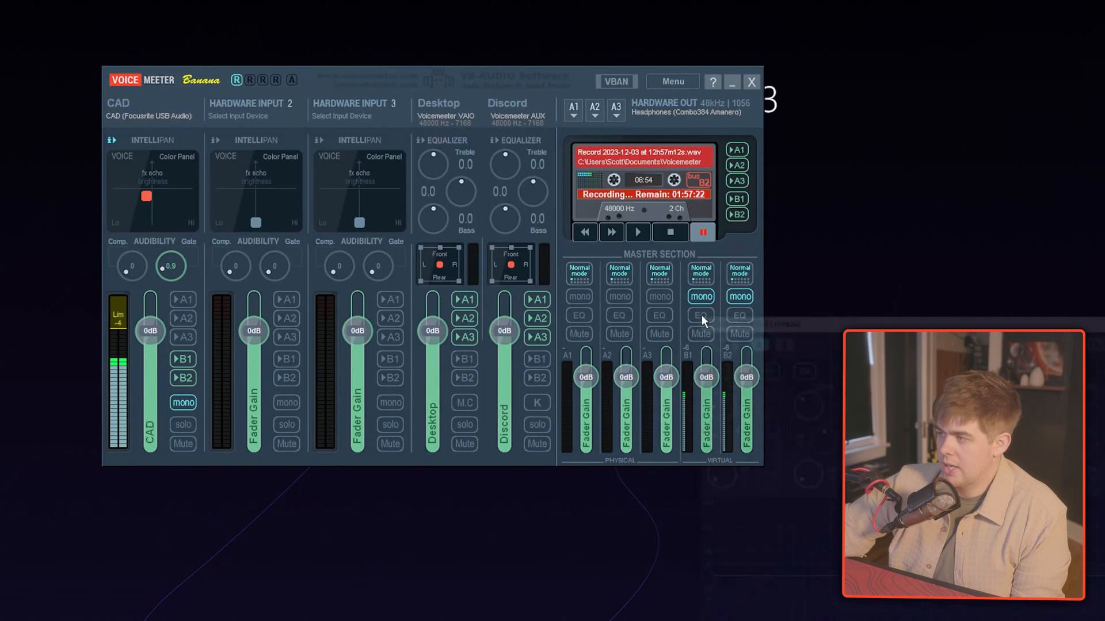
pyautogui.click(700, 315)
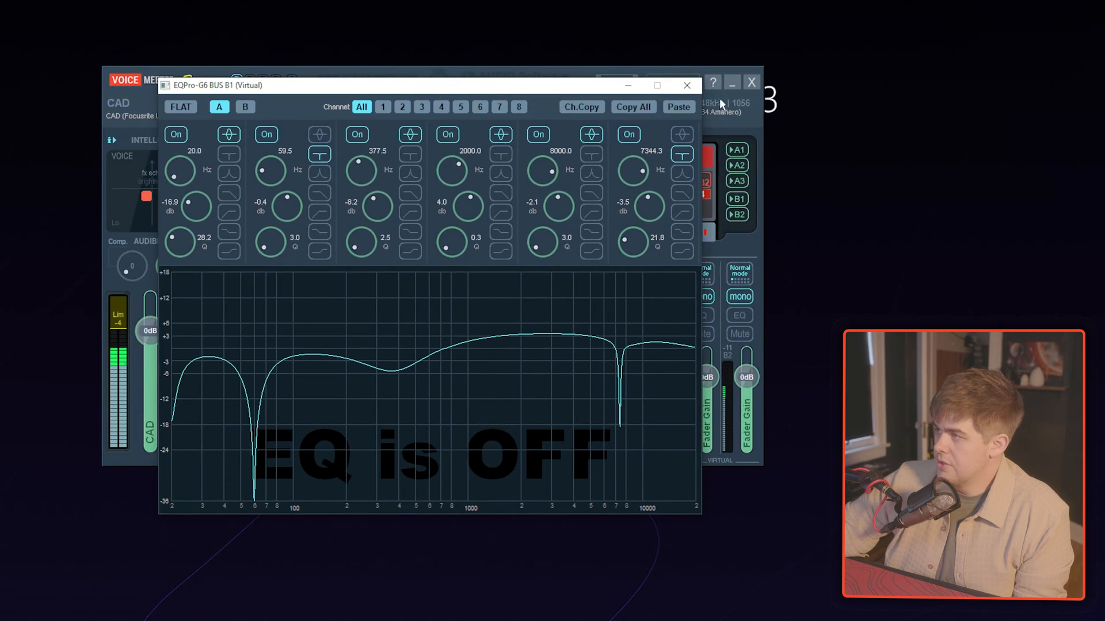
pyautogui.click(687, 85)
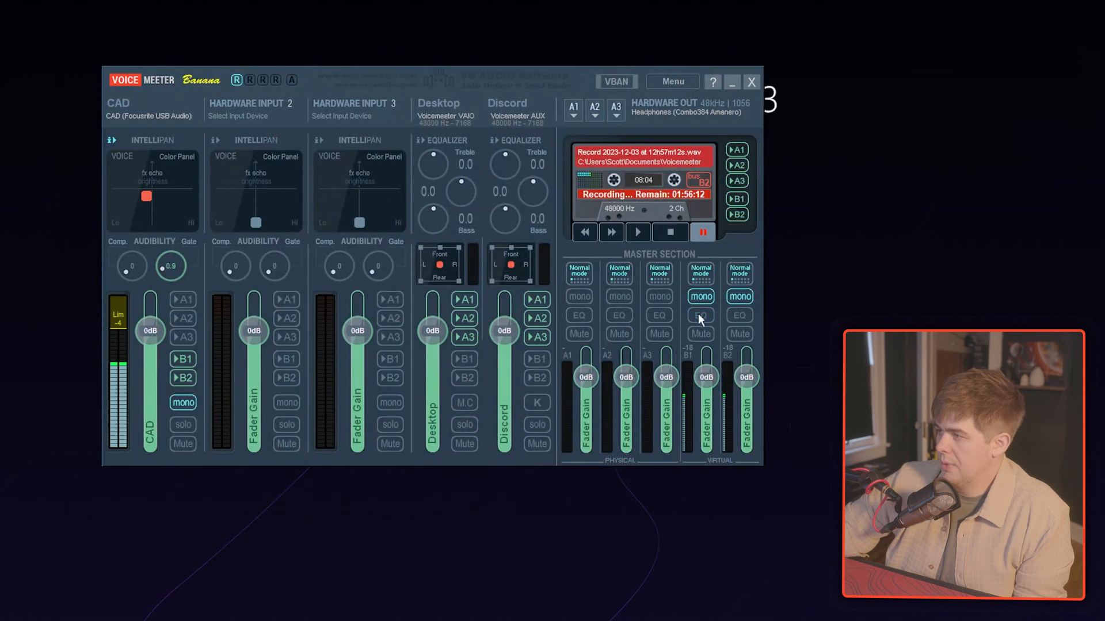
# Switch on the equalizer for virtual buses B1 and B2 in the Master Section
pyautogui.click(700, 314)
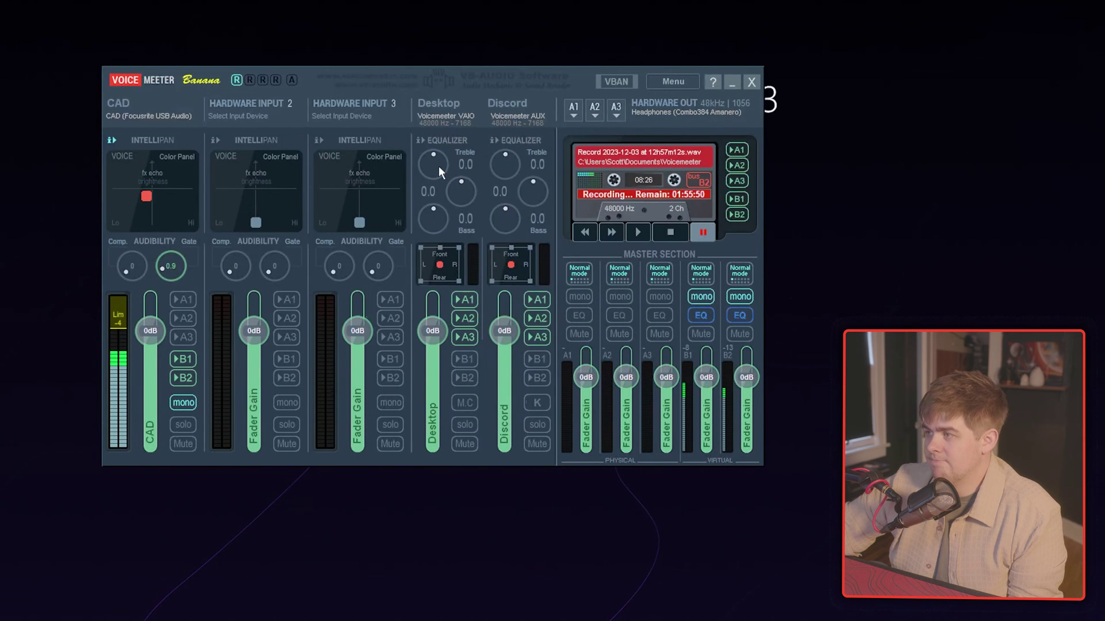
pyautogui.moveTo(433, 164); pyautogui.dragTo(436, 159)
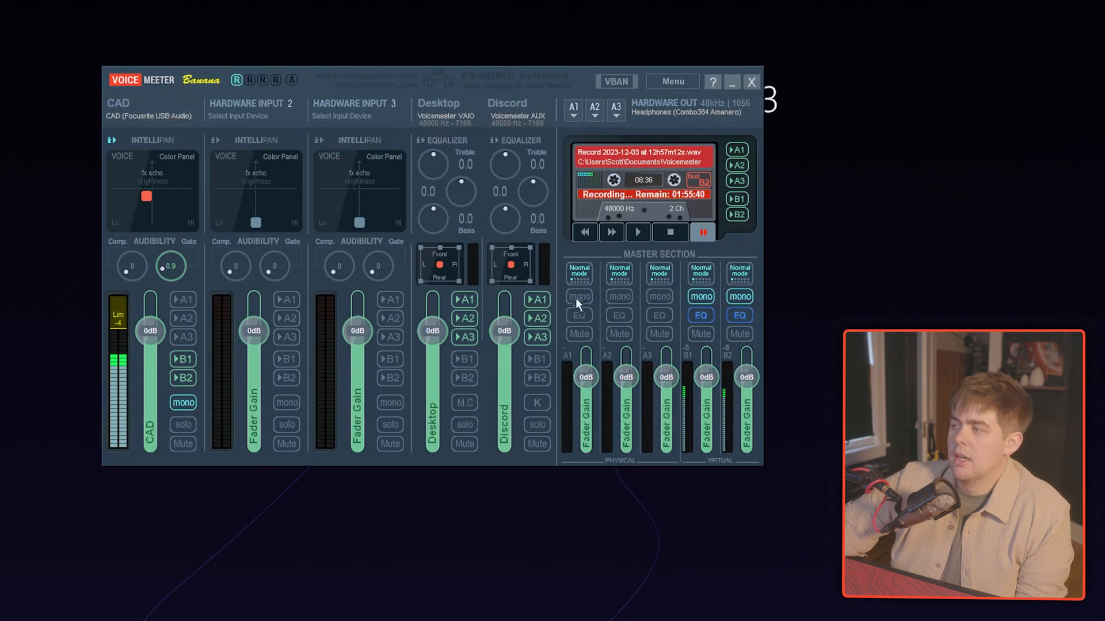
pyautogui.moveTo(568, 363)
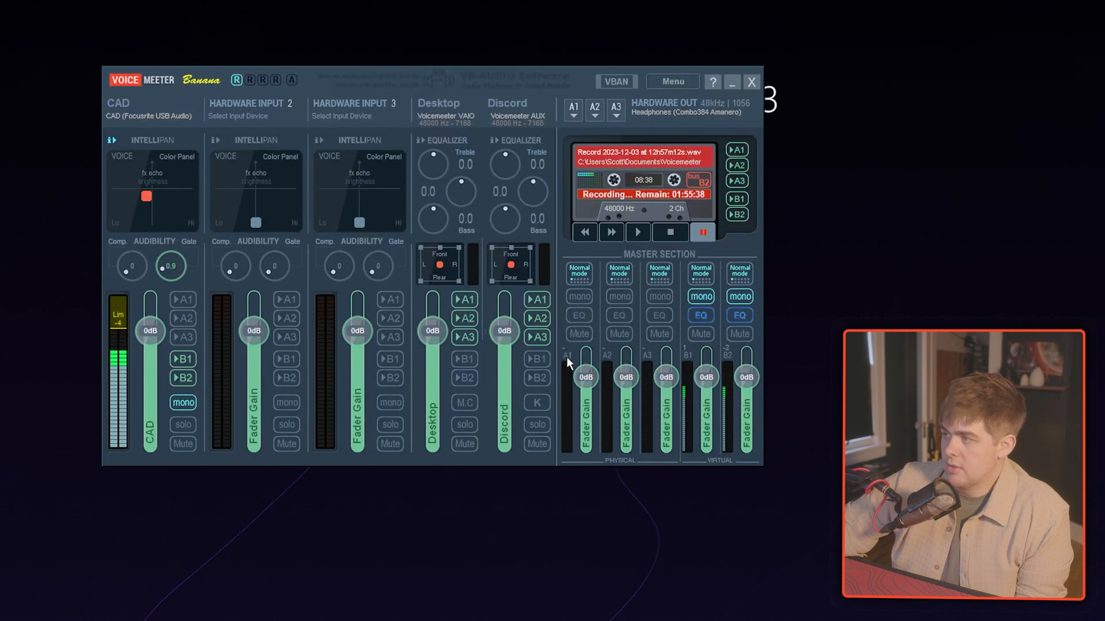
pyautogui.moveTo(578, 142)
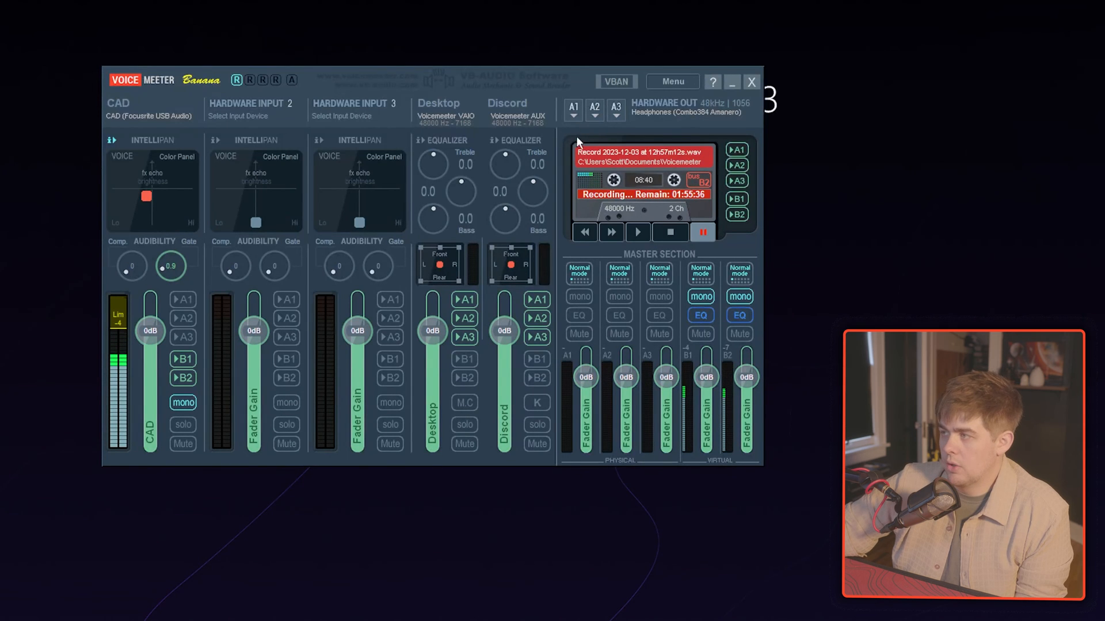
pyautogui.click(699, 314)
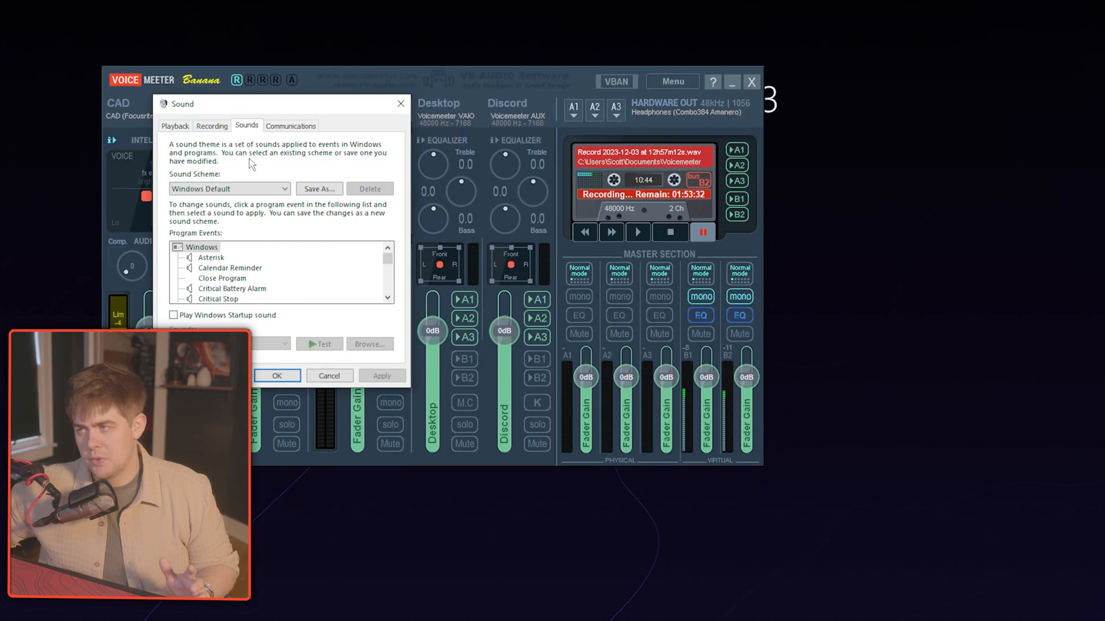
# In the Playback list, confirm VoiceMeeter Input is the default device and show disabled devices
pyautogui.click(175, 125)
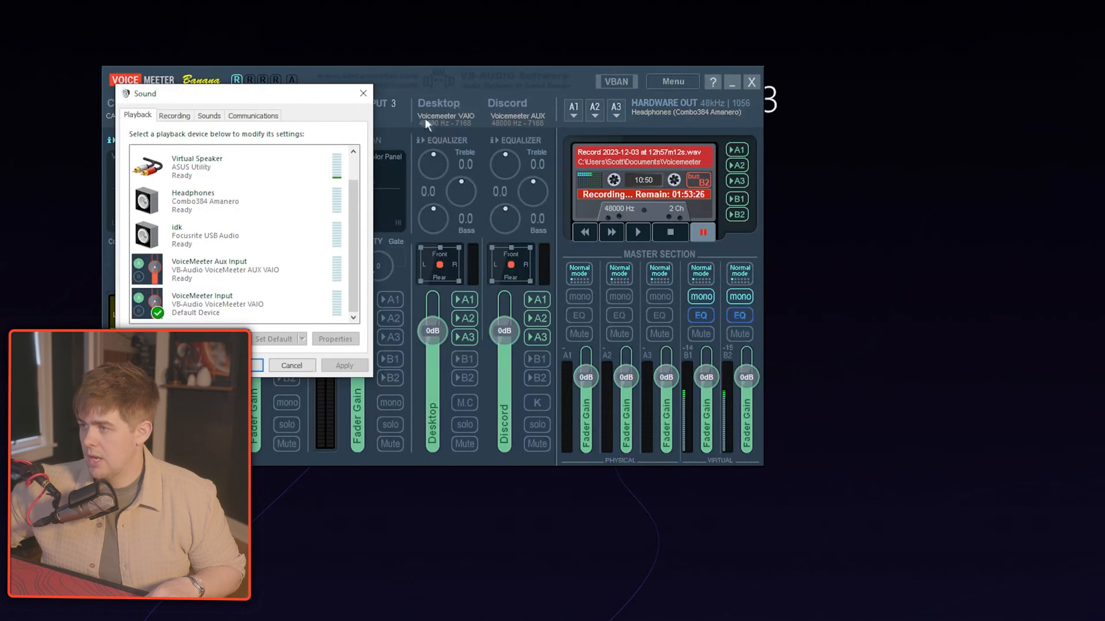
pyautogui.moveTo(472, 126)
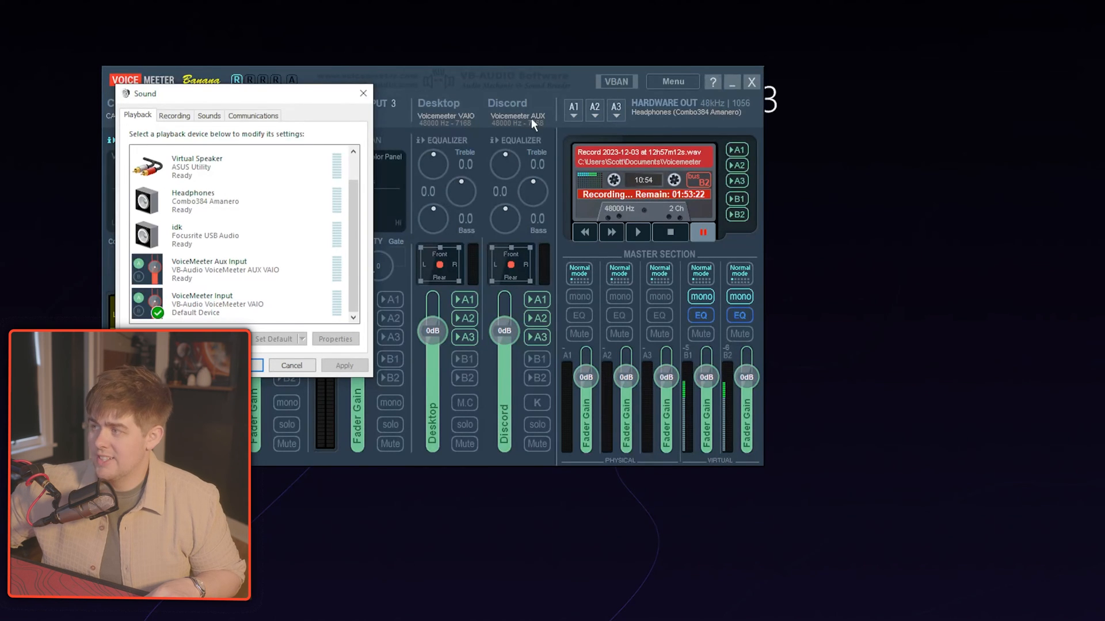
pyautogui.click(239, 304)
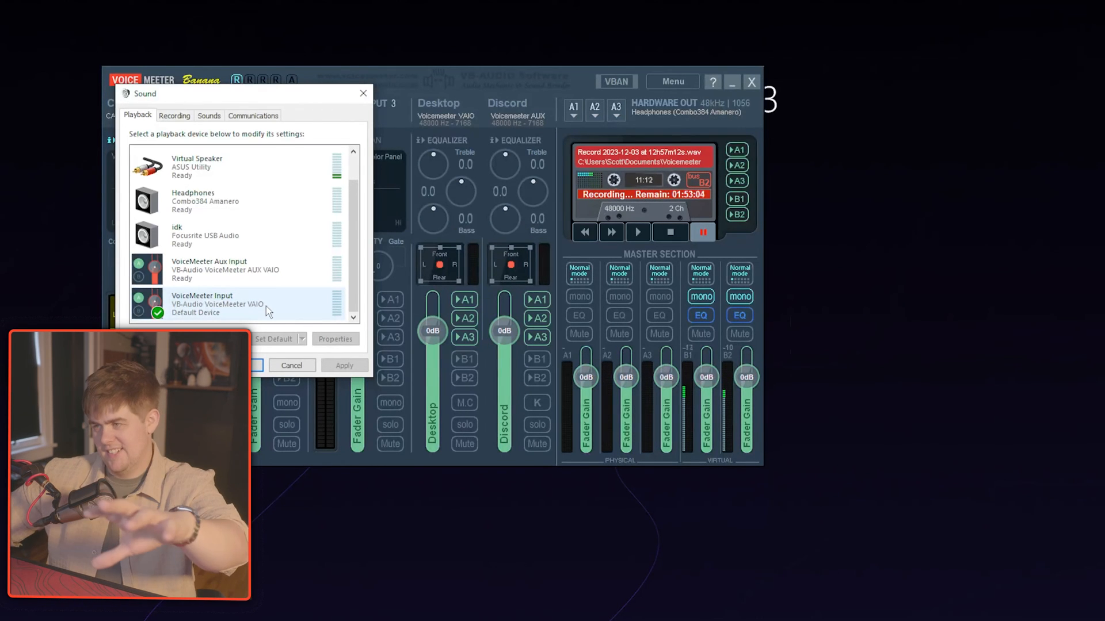
pyautogui.click(239, 269)
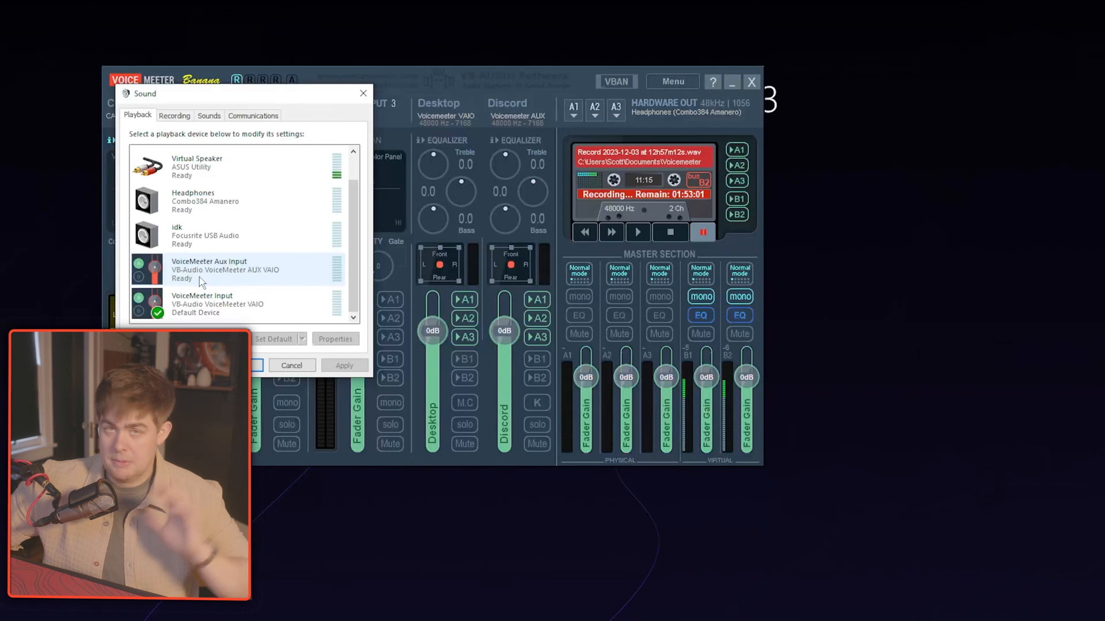
pyautogui.rightClick(201, 299)
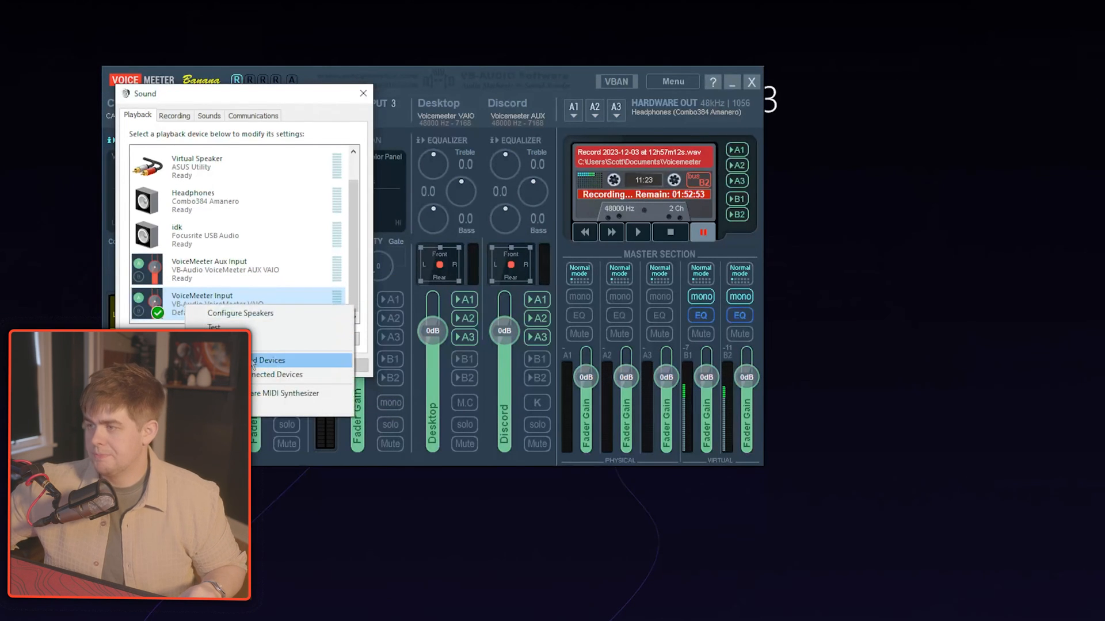
pyautogui.click(174, 115)
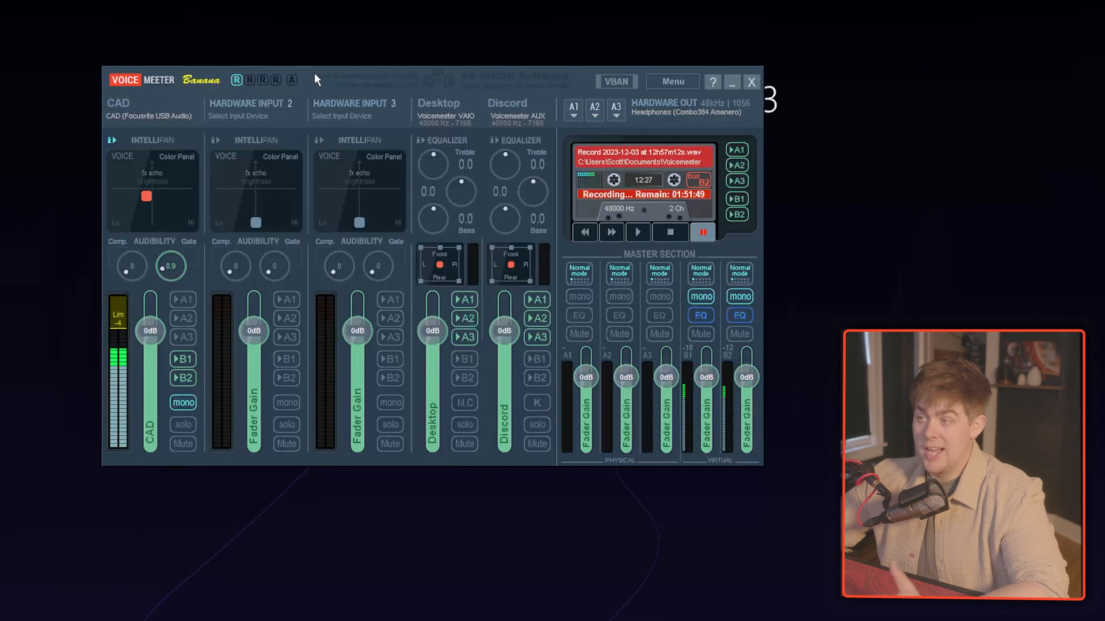
pyautogui.moveTo(564, 159)
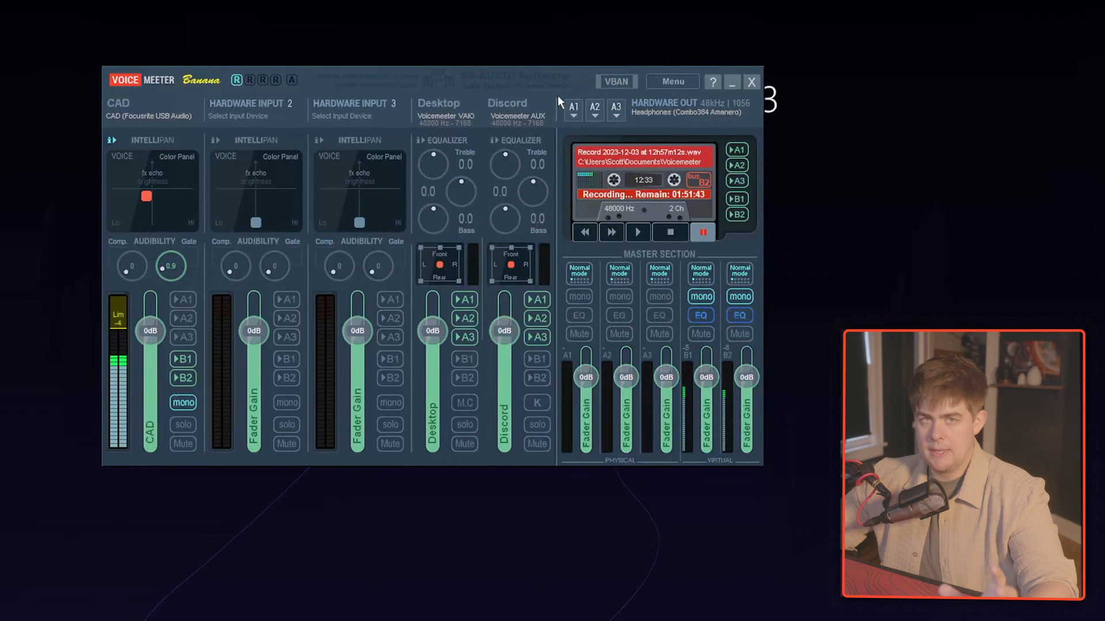
pyautogui.moveTo(524, 123)
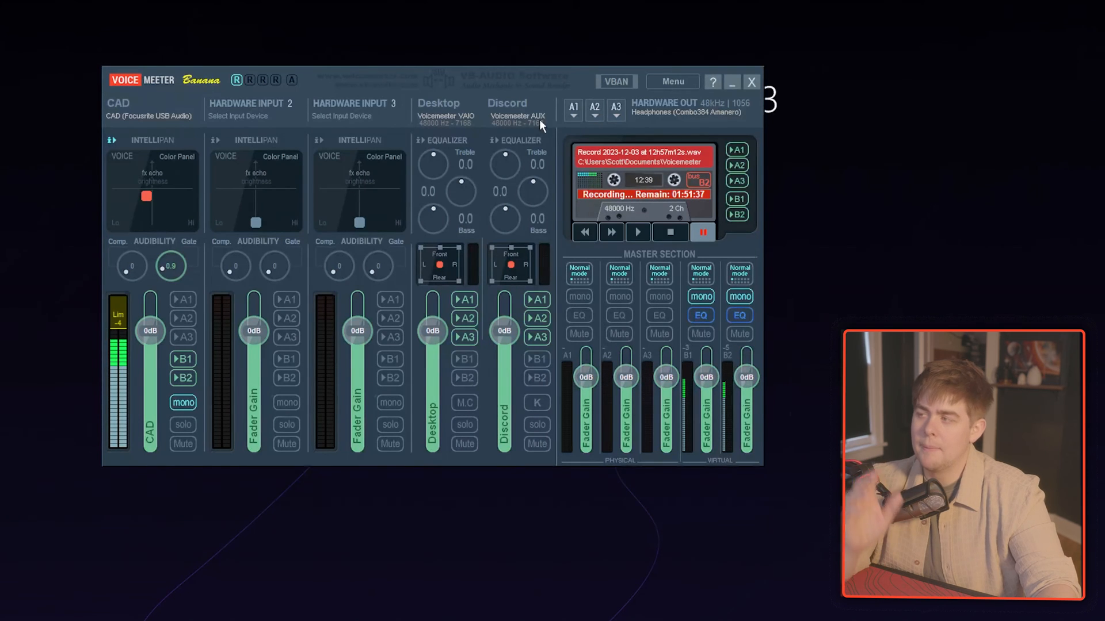
pyautogui.moveTo(377, 236)
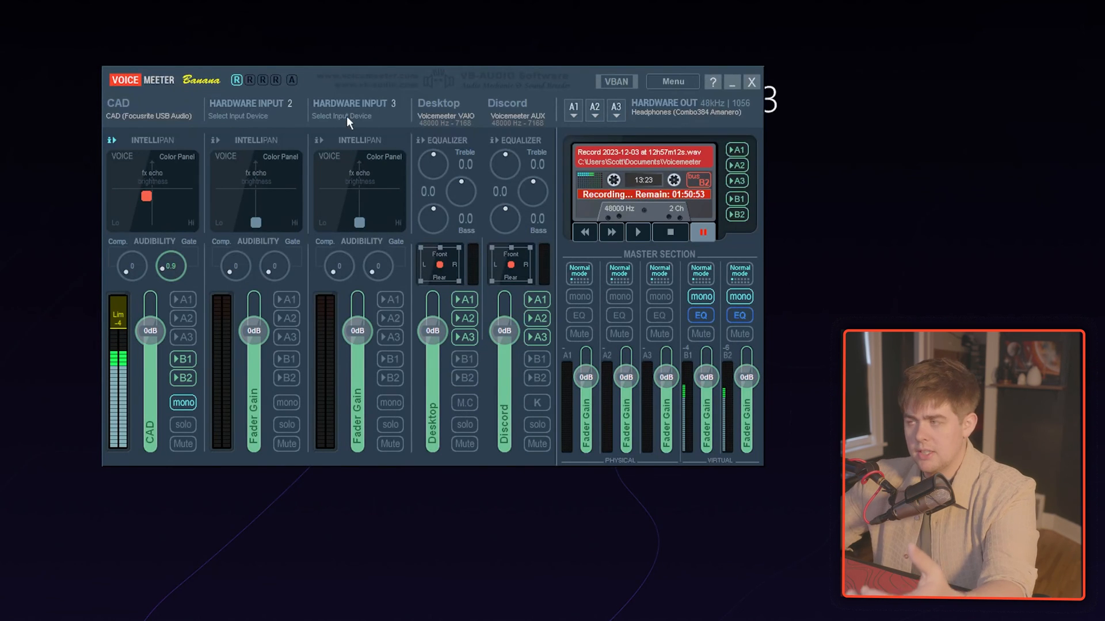
pyautogui.moveTo(451, 90)
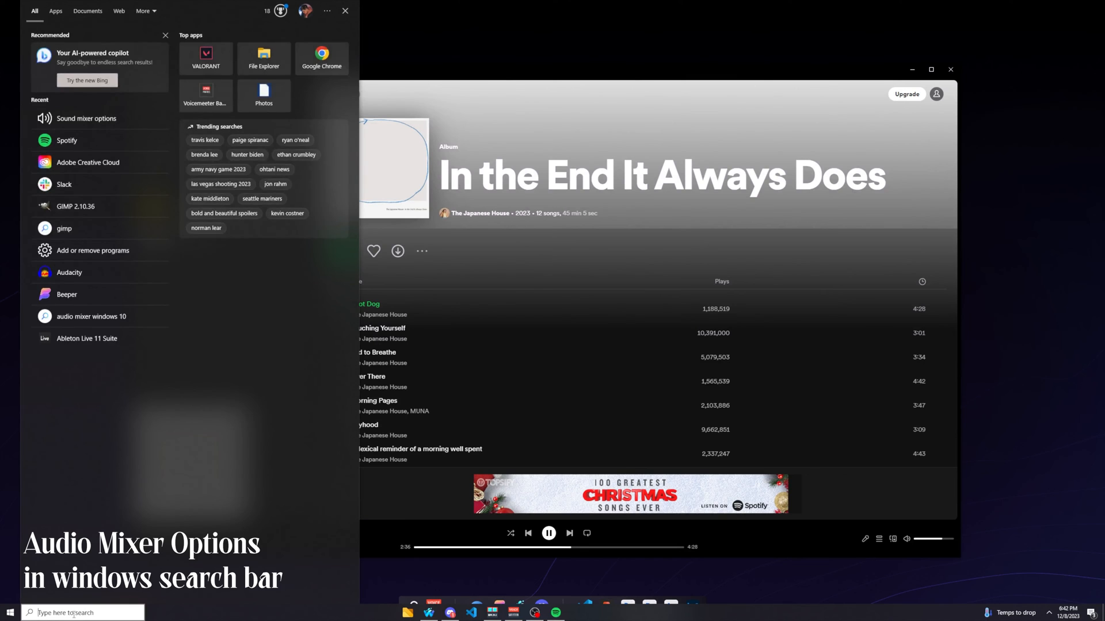
# Search Windows for 'sound mixer options' and open that settings page
pyautogui.write('sound mixer options')
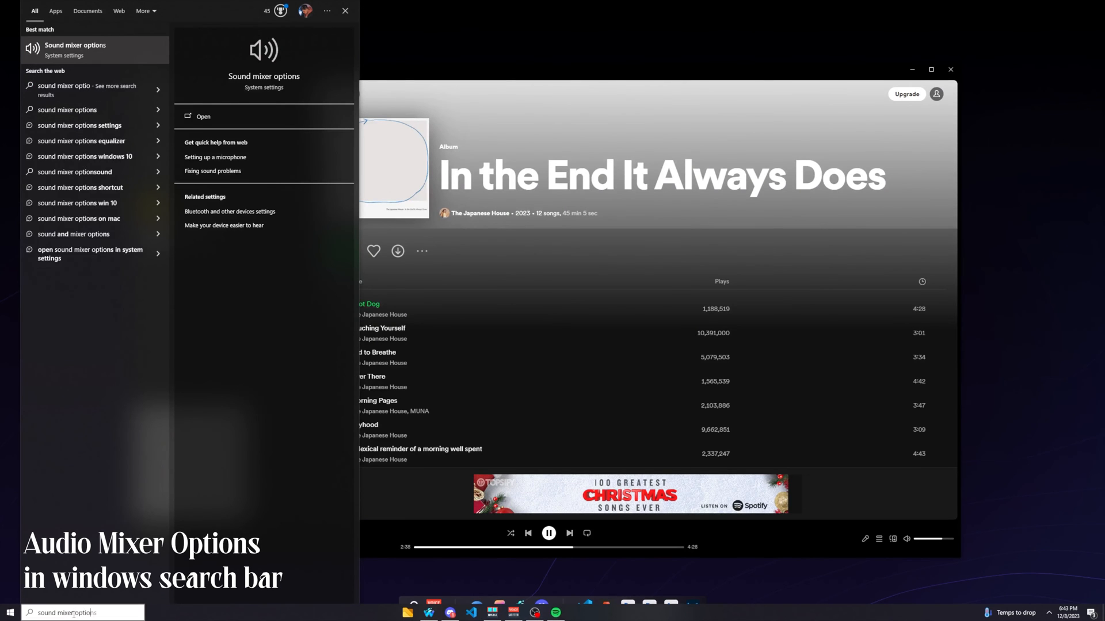
pyautogui.click(203, 116)
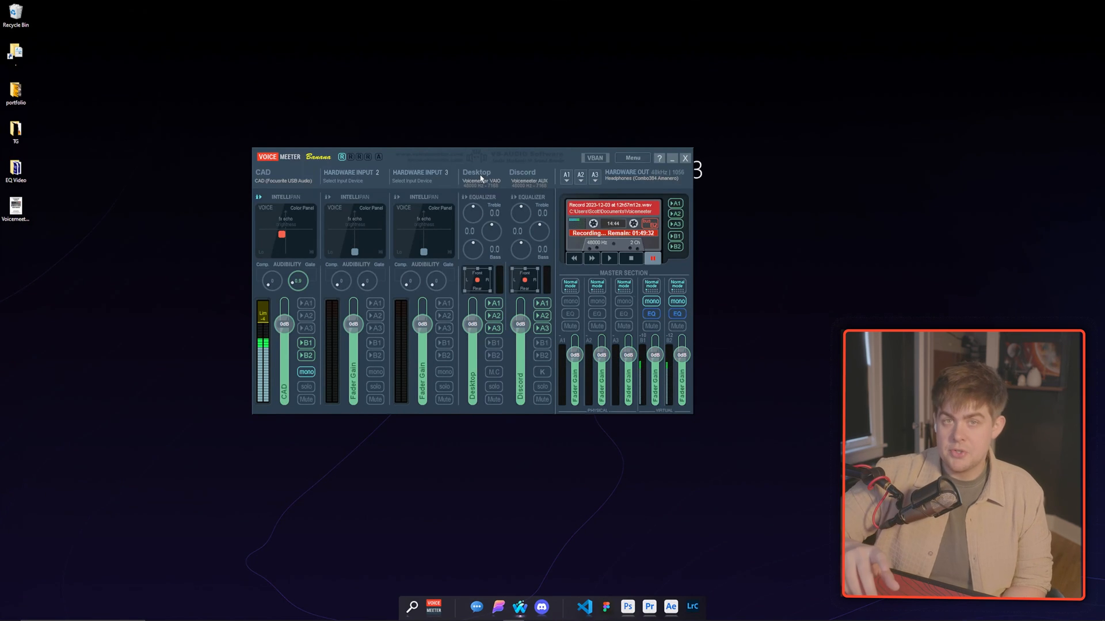
# In Discord's #audio-check, run /join, stop the Check 1 Craig recording, and jump to DM
pyautogui.click(541, 607)
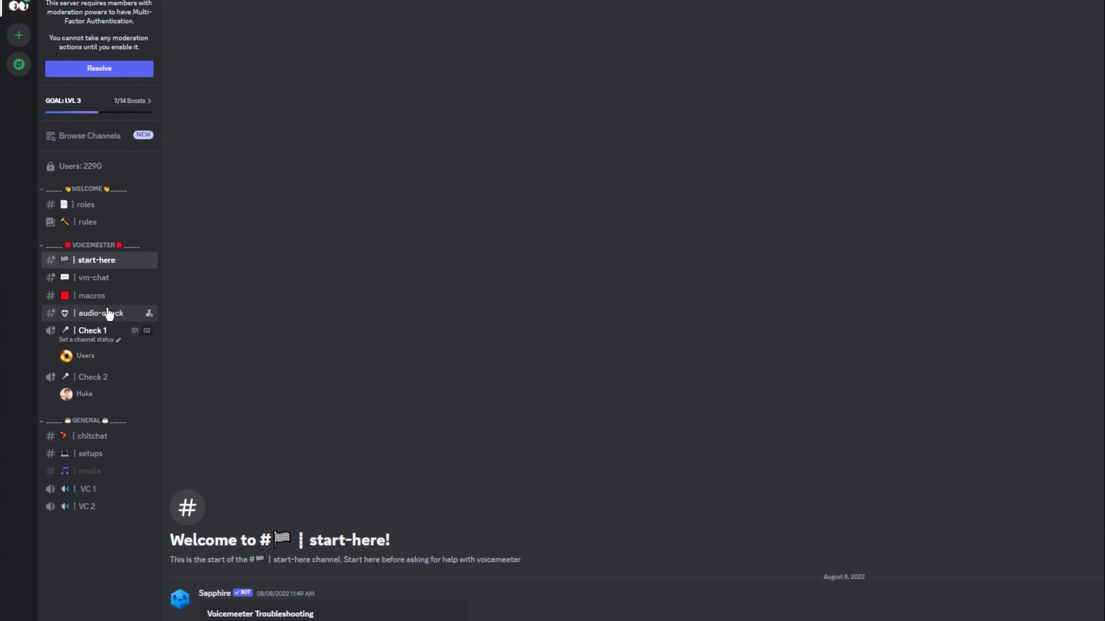
pyautogui.click(101, 313)
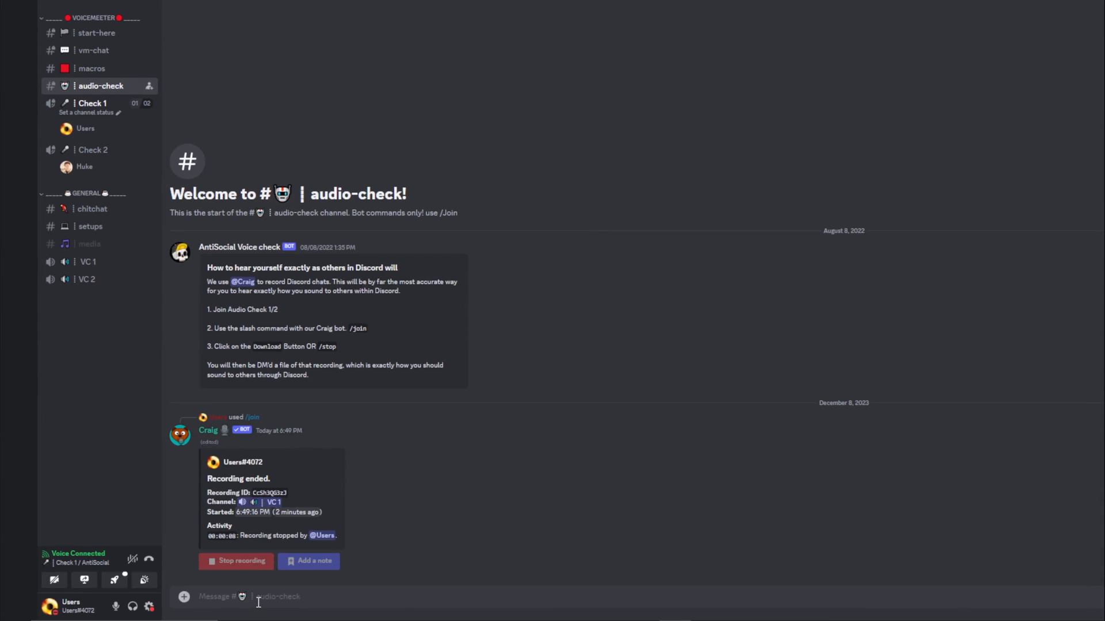
pyautogui.write('/join')
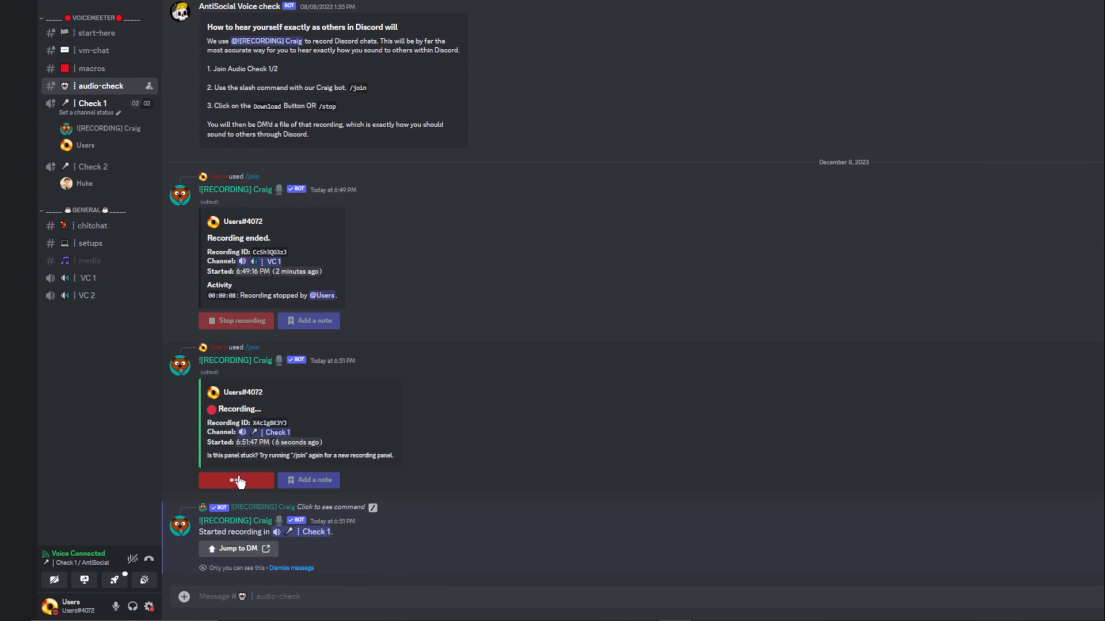
pyautogui.click(236, 480)
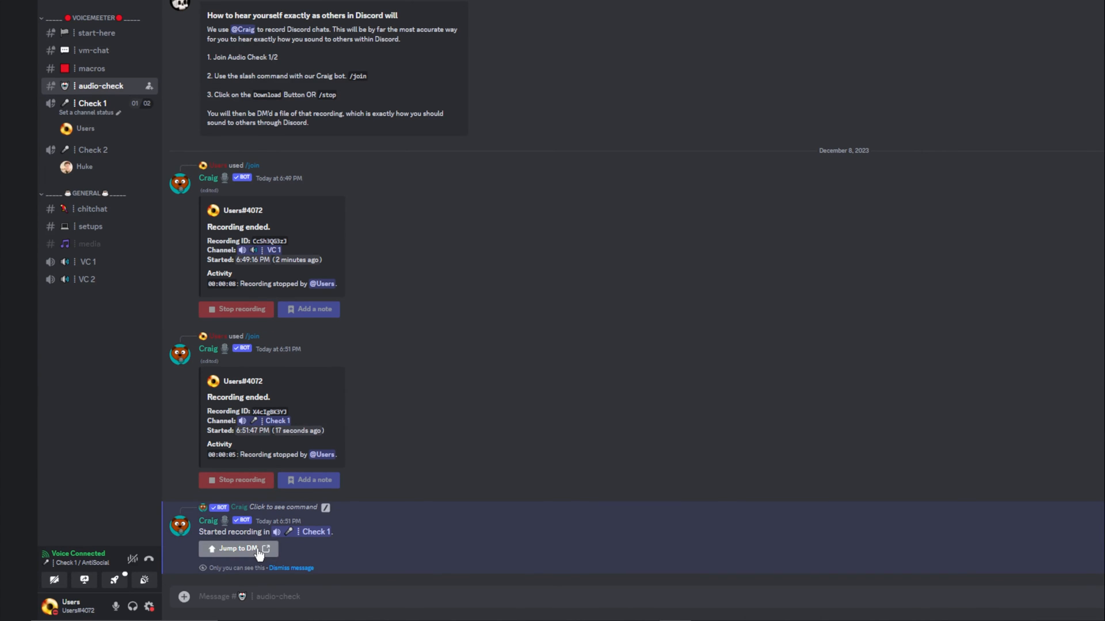
pyautogui.click(235, 549)
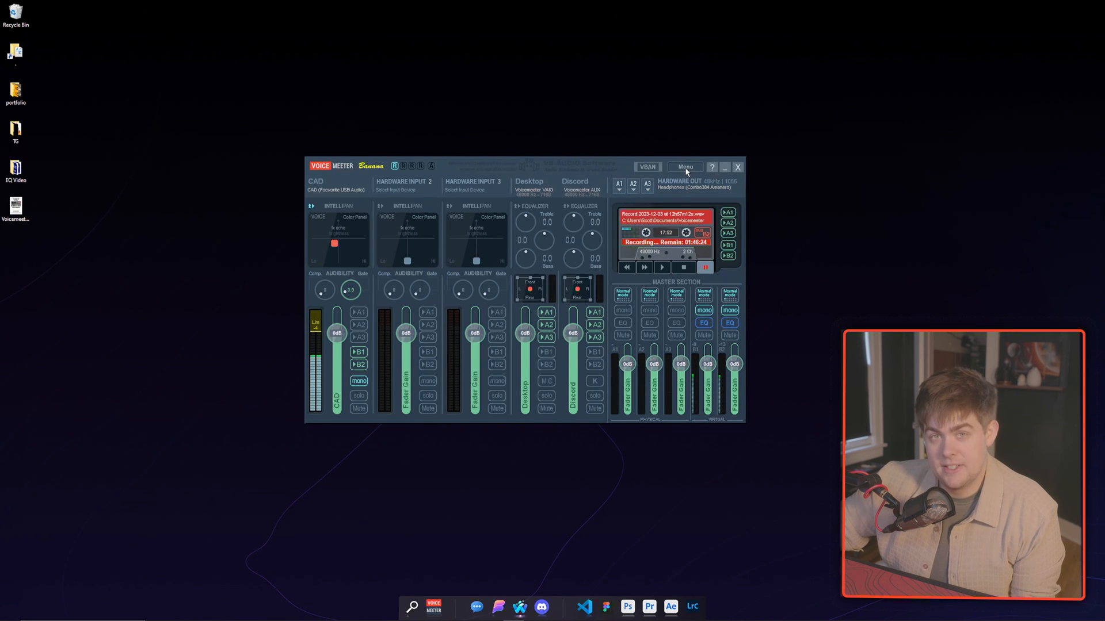
# Launch the Macro Buttons app from Voicemeeter's main menu
pyautogui.click(684, 166)
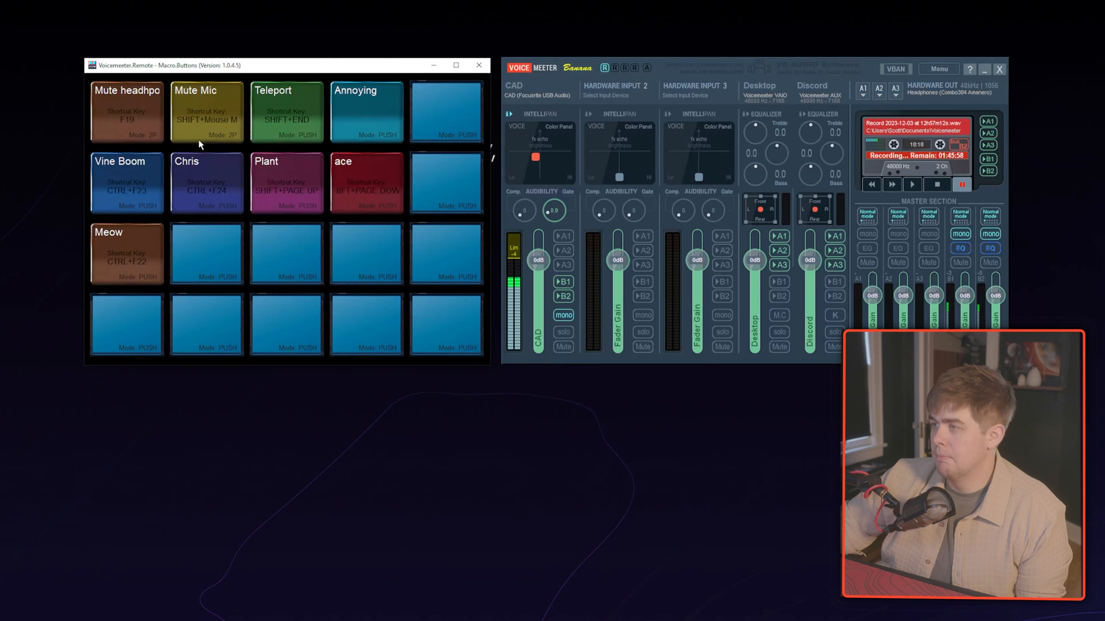
pyautogui.moveTo(173, 134)
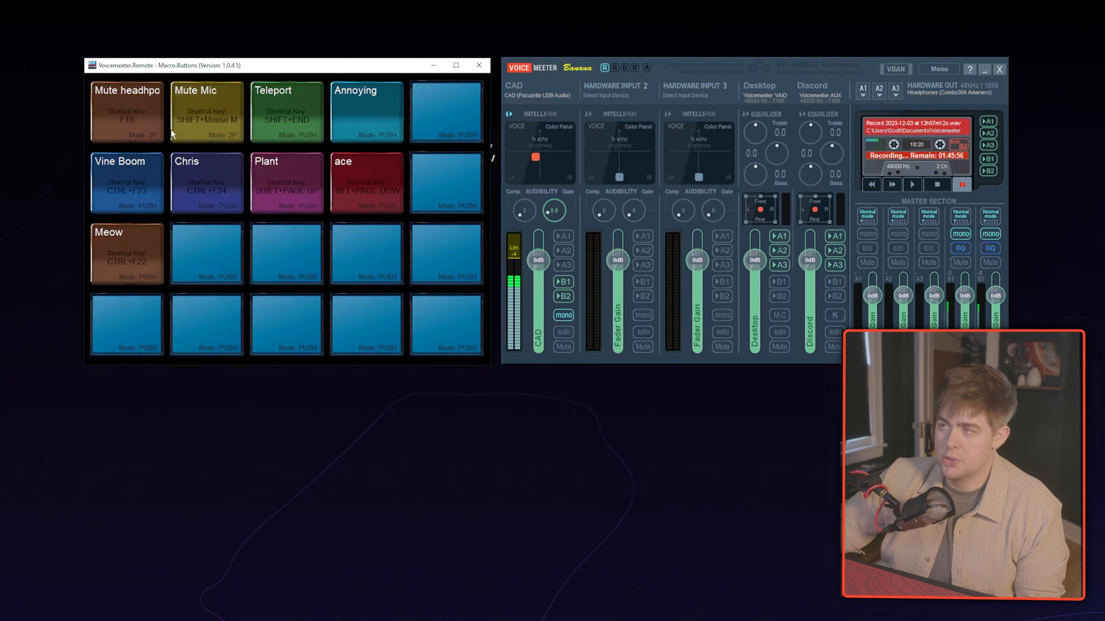
pyautogui.moveTo(144, 243)
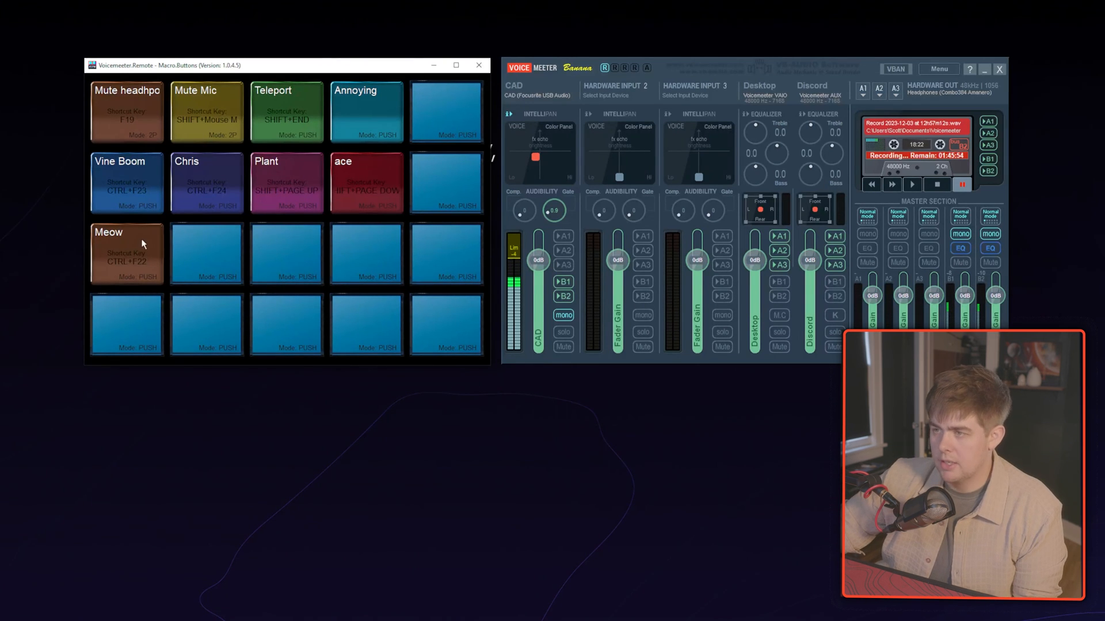
# Play the Meow sound effect and move the Macro Buttons window to the left
pyautogui.click(127, 254)
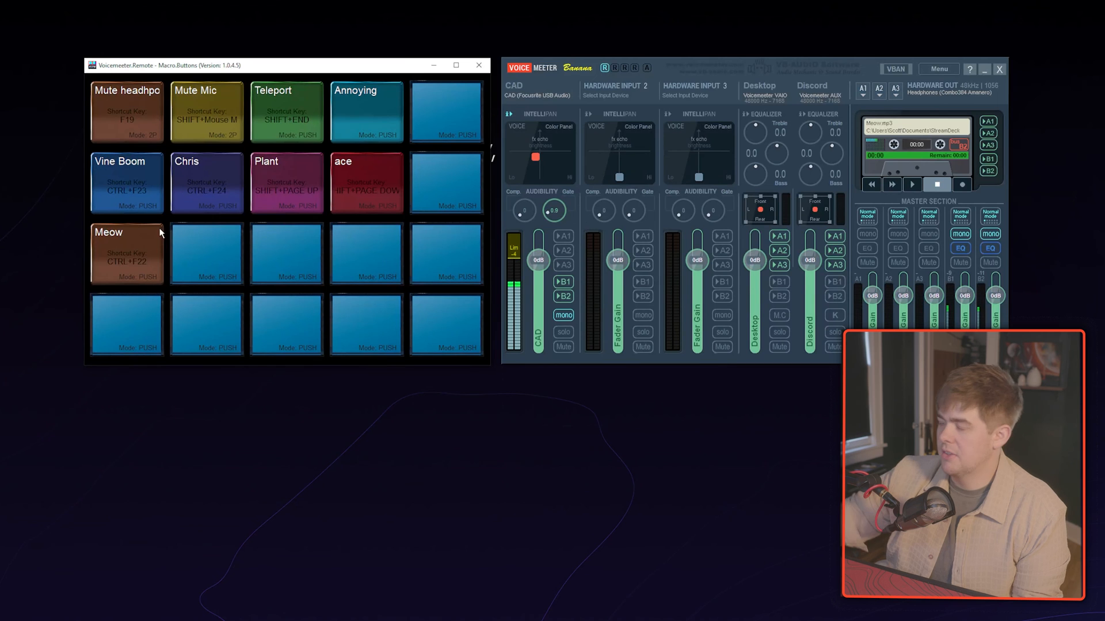
pyautogui.moveTo(247, 65); pyautogui.dragTo(173, 65)
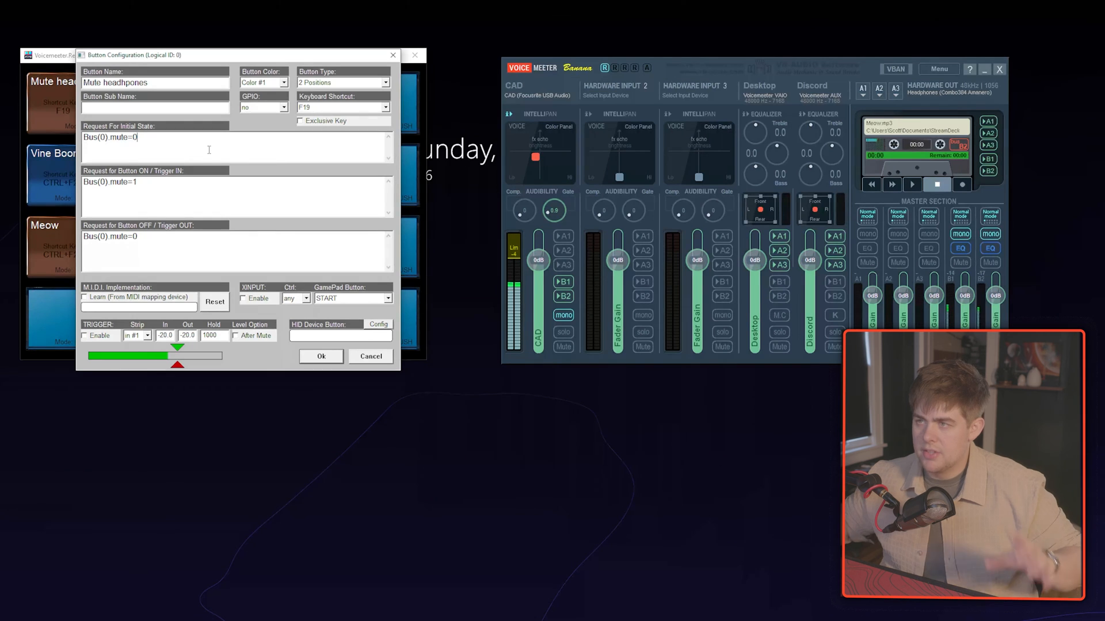
# Inspect the Mute headphones button's toggle settings for Bus(0).mute on and off
pyautogui.click(320, 356)
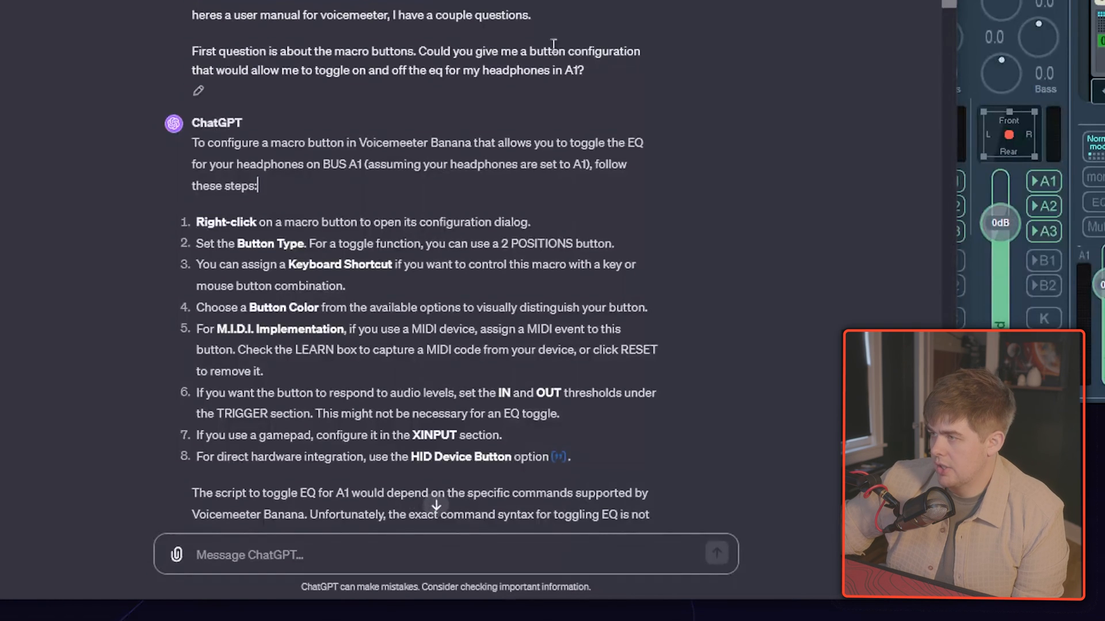
pyautogui.moveTo(391, 75)
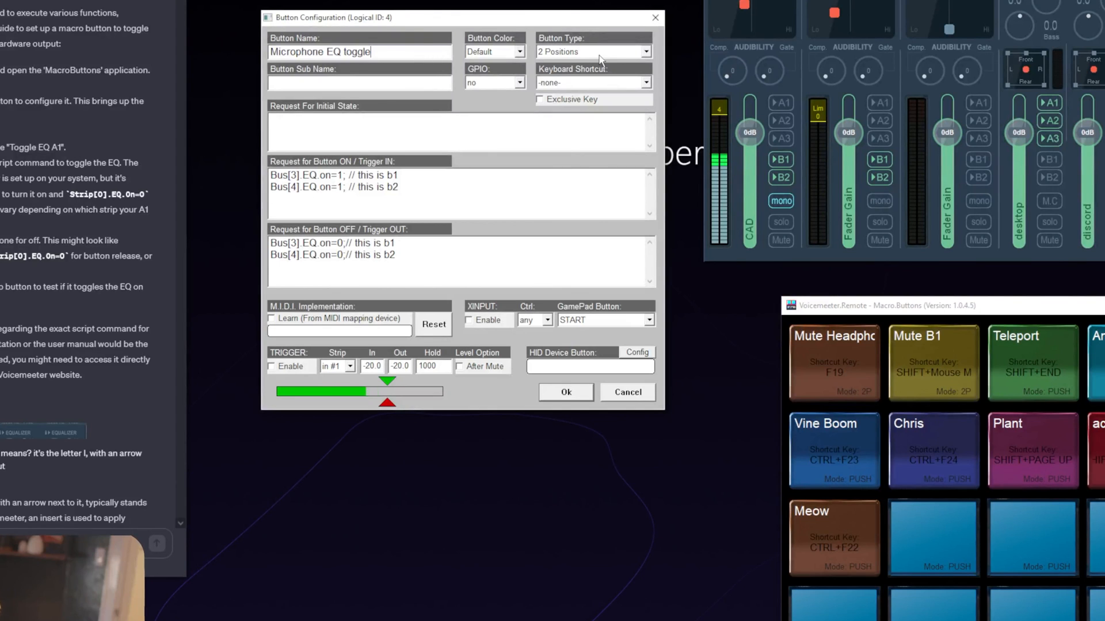
# Make button 4 a 2-position Microphone EQ toggle and browse keyboard shortcut options
pyautogui.click(644, 51)
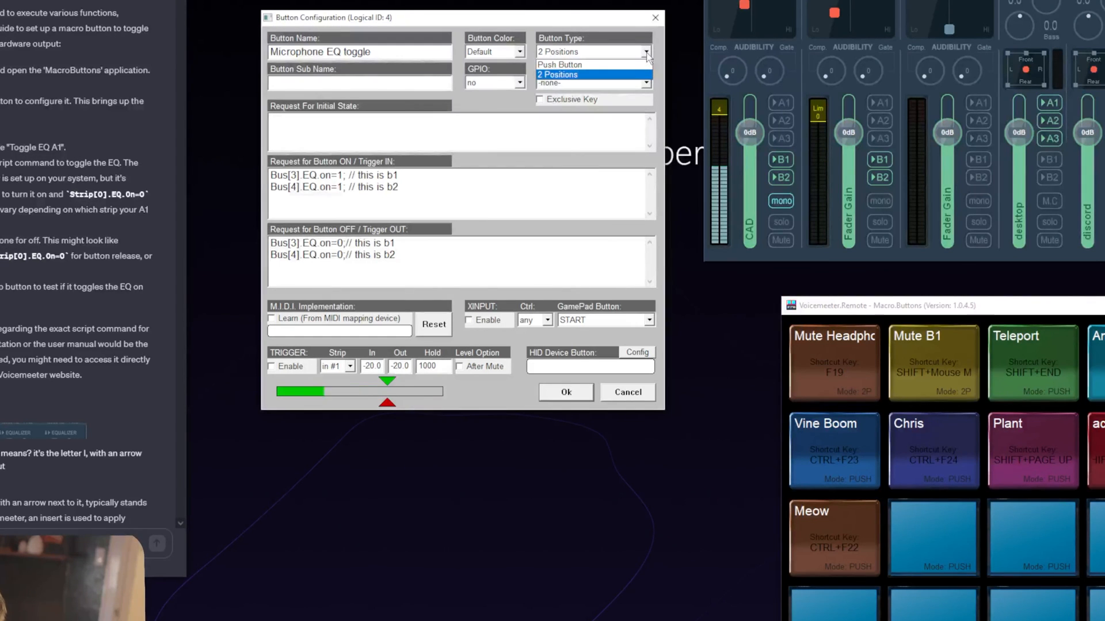
pyautogui.click(557, 75)
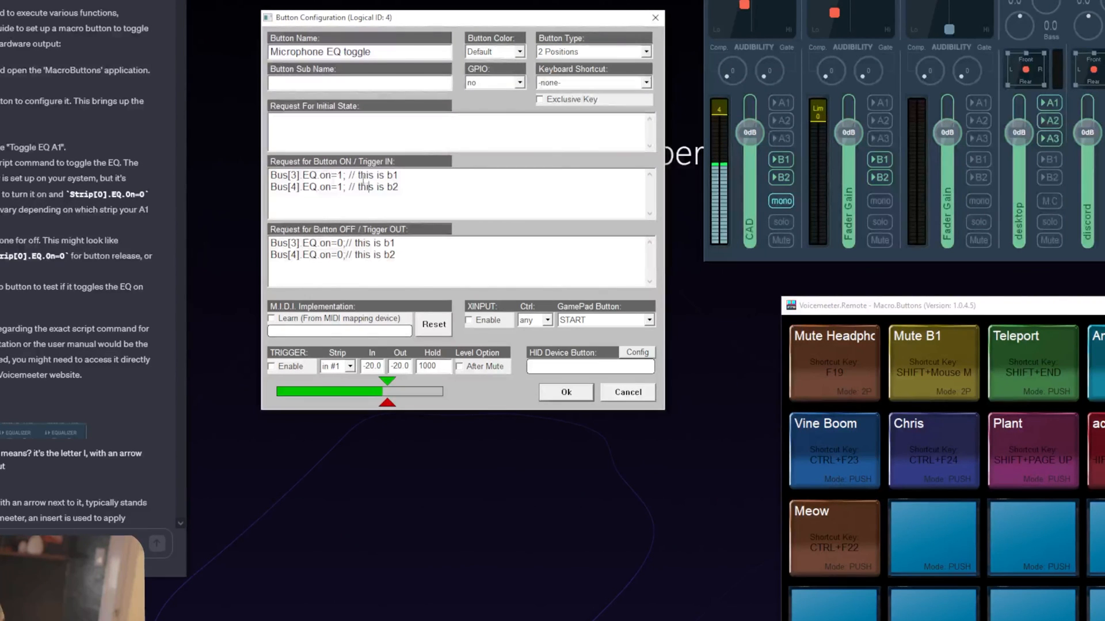
pyautogui.doubleClick(289, 175)
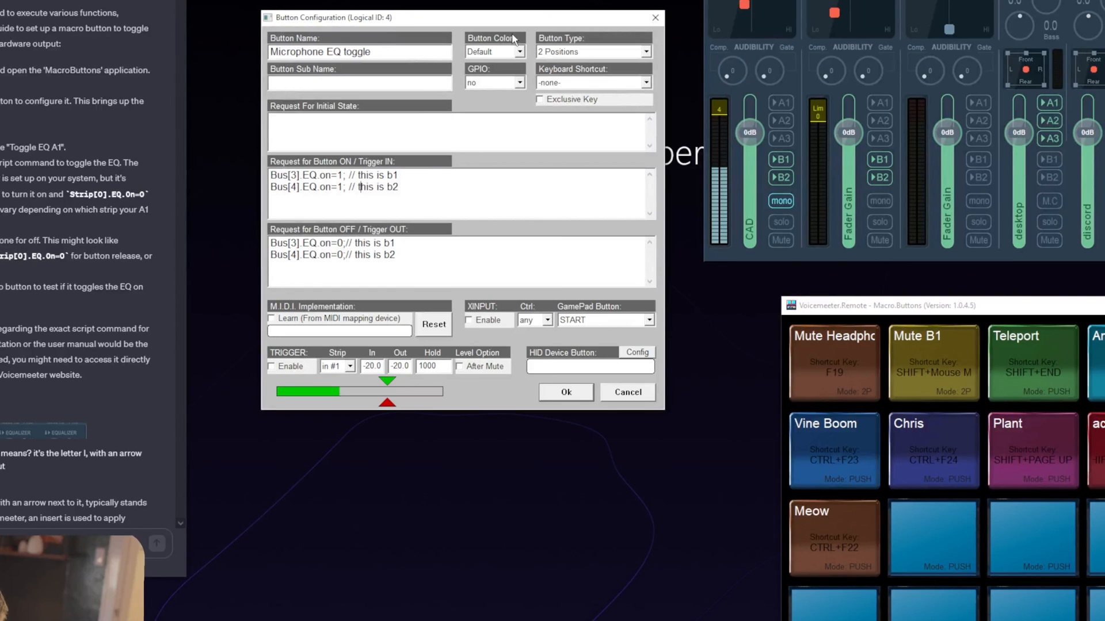
pyautogui.moveTo(358, 380); pyautogui.dragTo(386, 380)
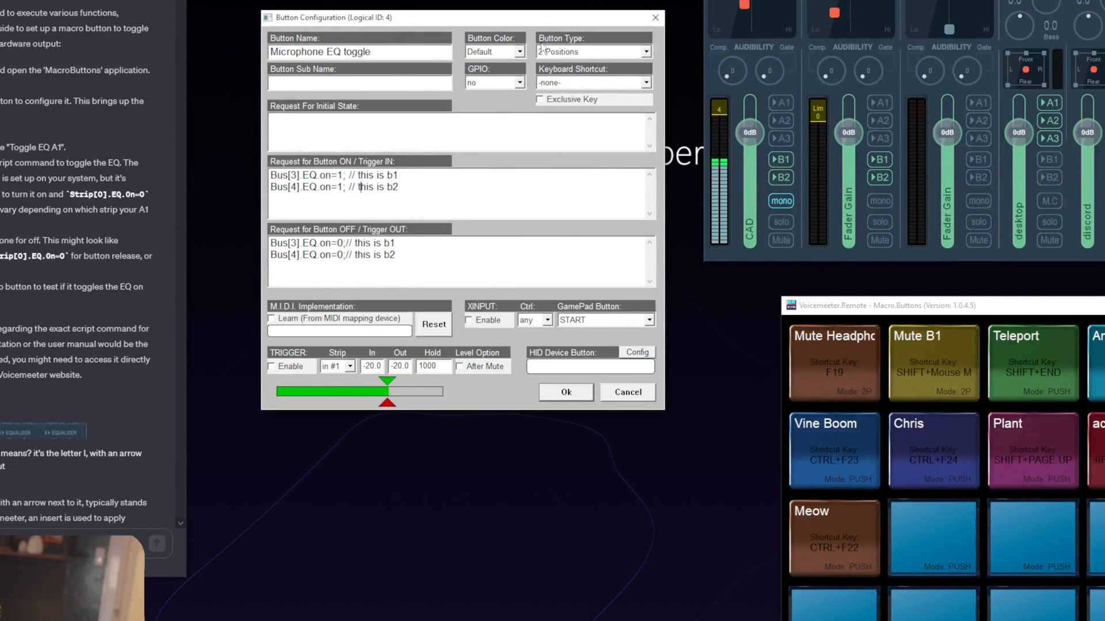
pyautogui.click(646, 83)
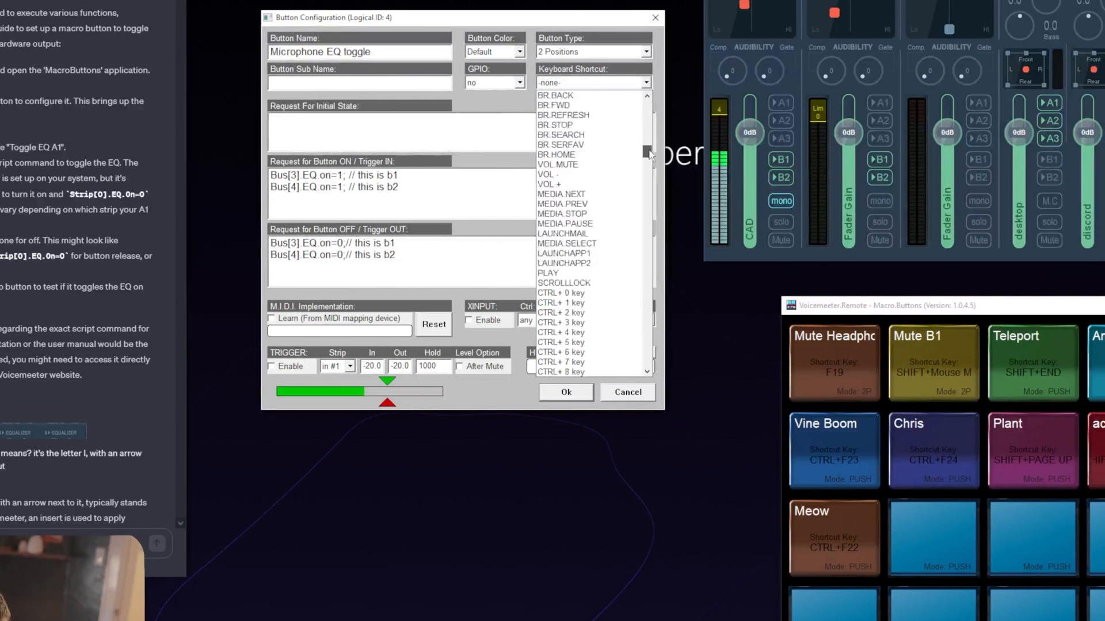
pyautogui.scroll(-3)
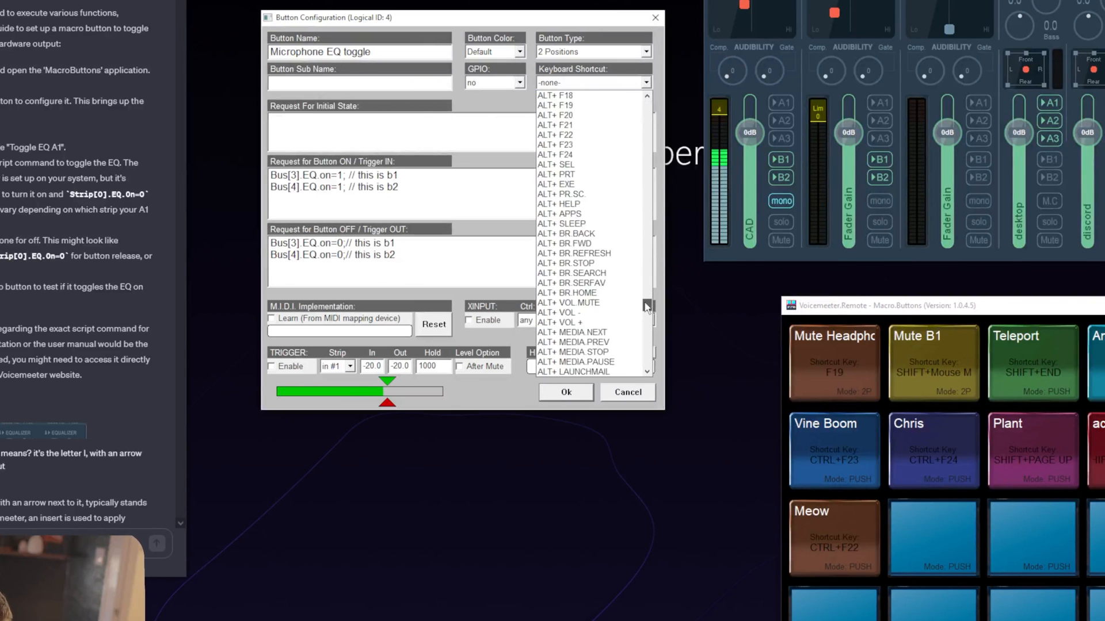